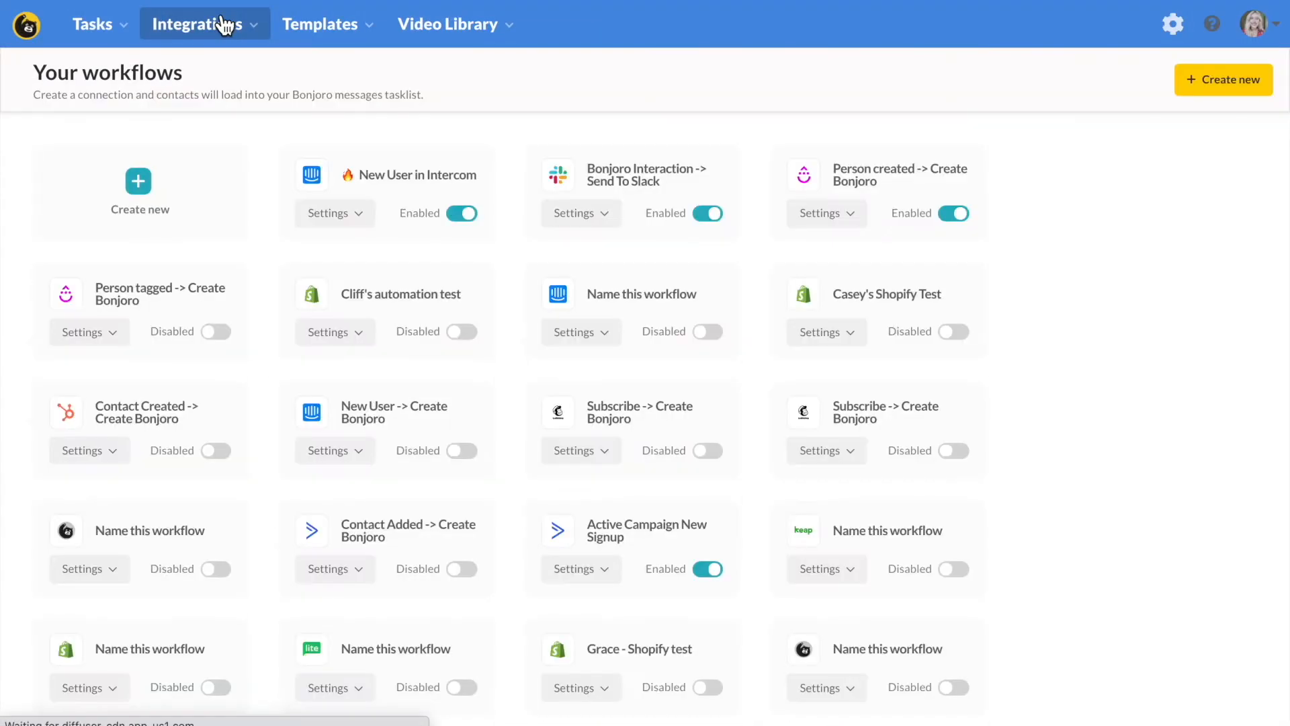
{"action": "mouse_move", "coordinate": [215, 61]}
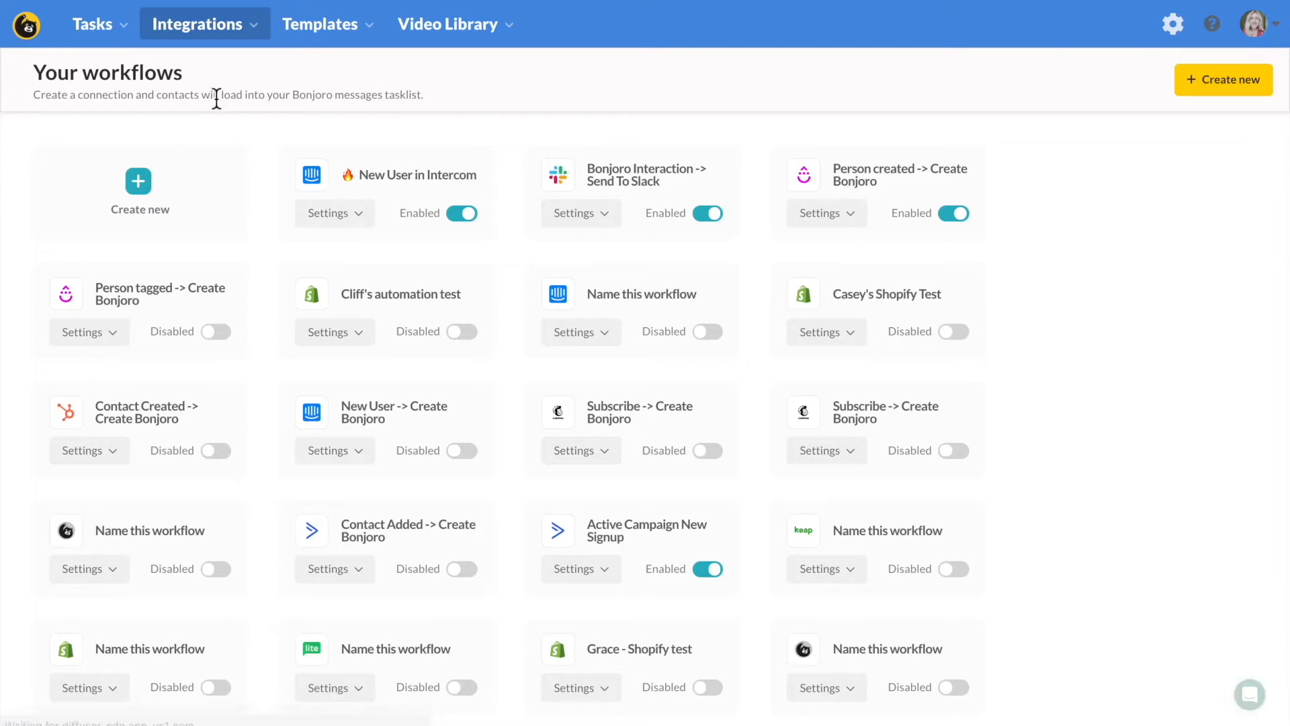
{"action": "mouse_move", "coordinate": [213, 115]}
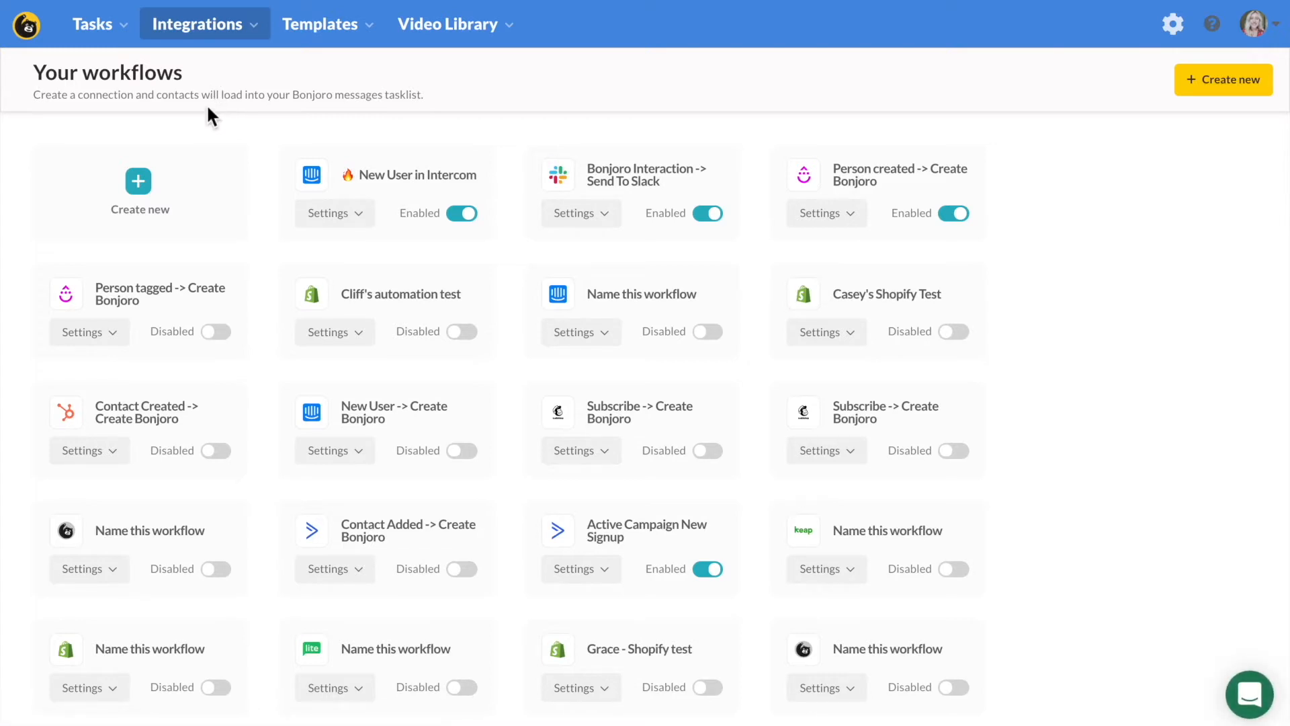
{"action": "mouse_move", "coordinate": [174, 183]}
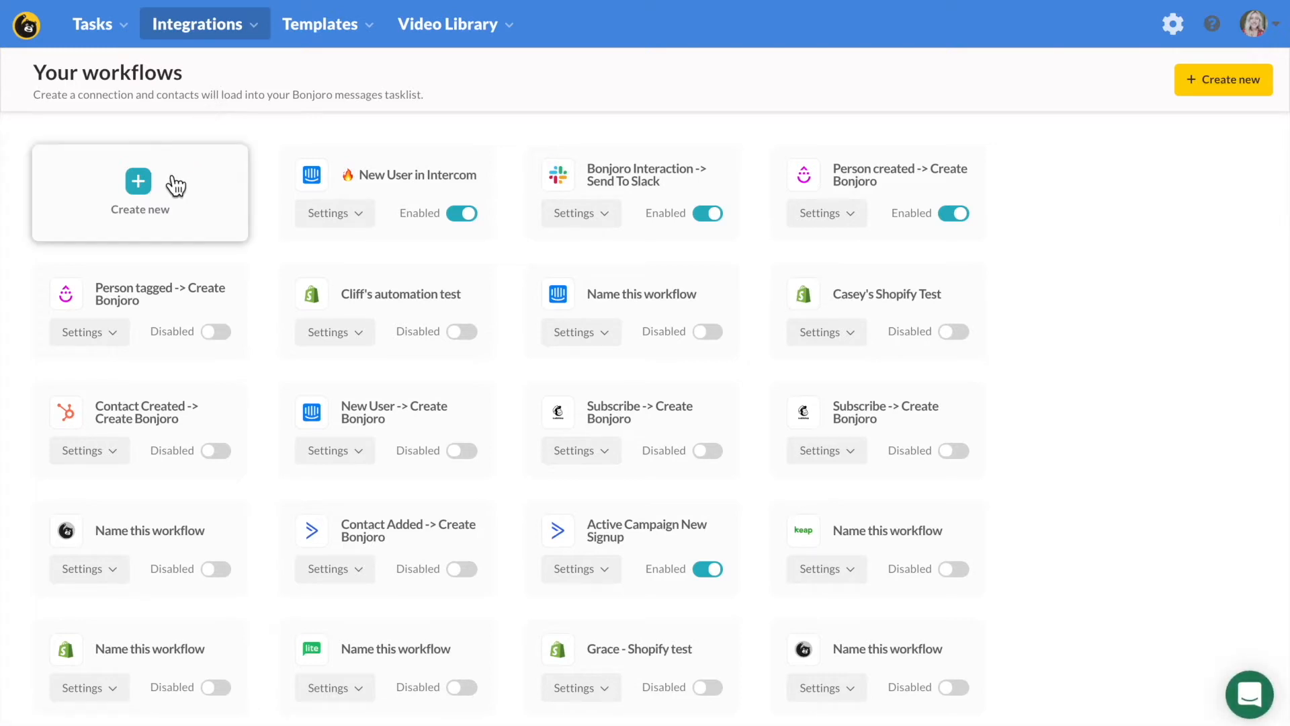
{"action": "mouse_move", "coordinate": [139, 192]}
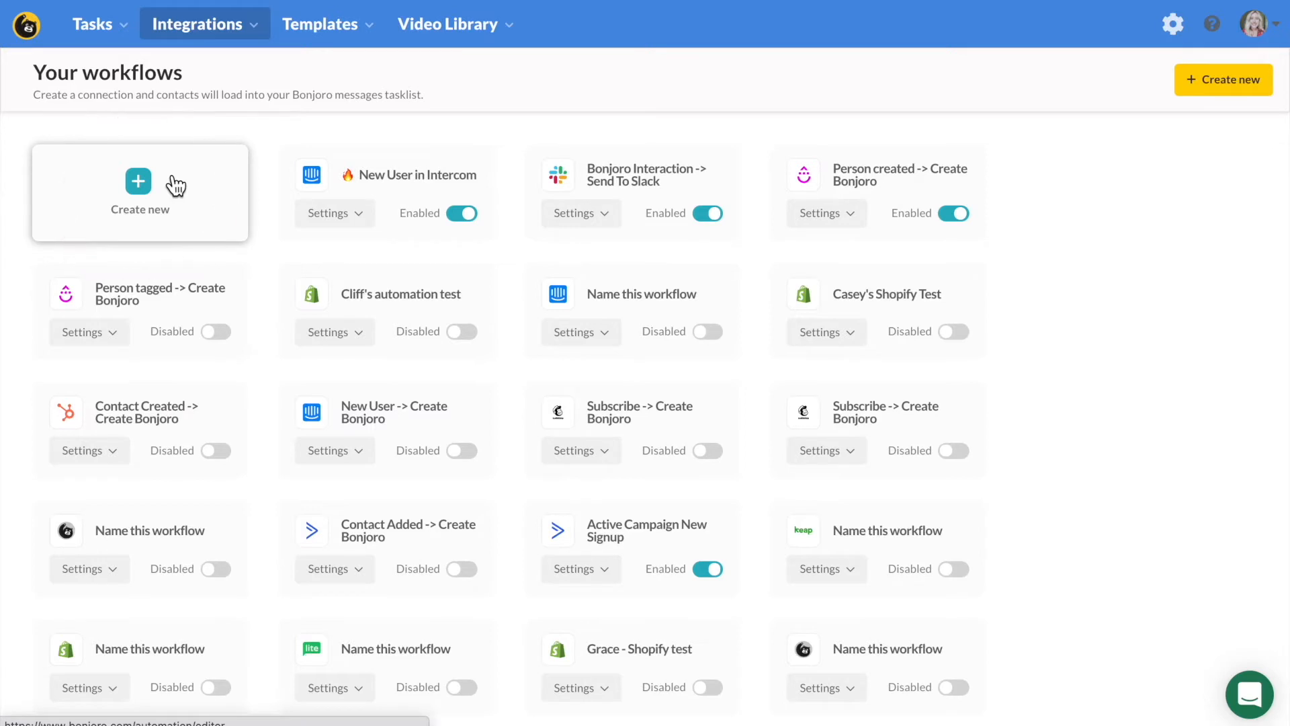
Create a new workflow with Mailchimp's Subscribe trigger on the connected MailChimp account
{"action": "left_click", "coordinate": [139, 194]}
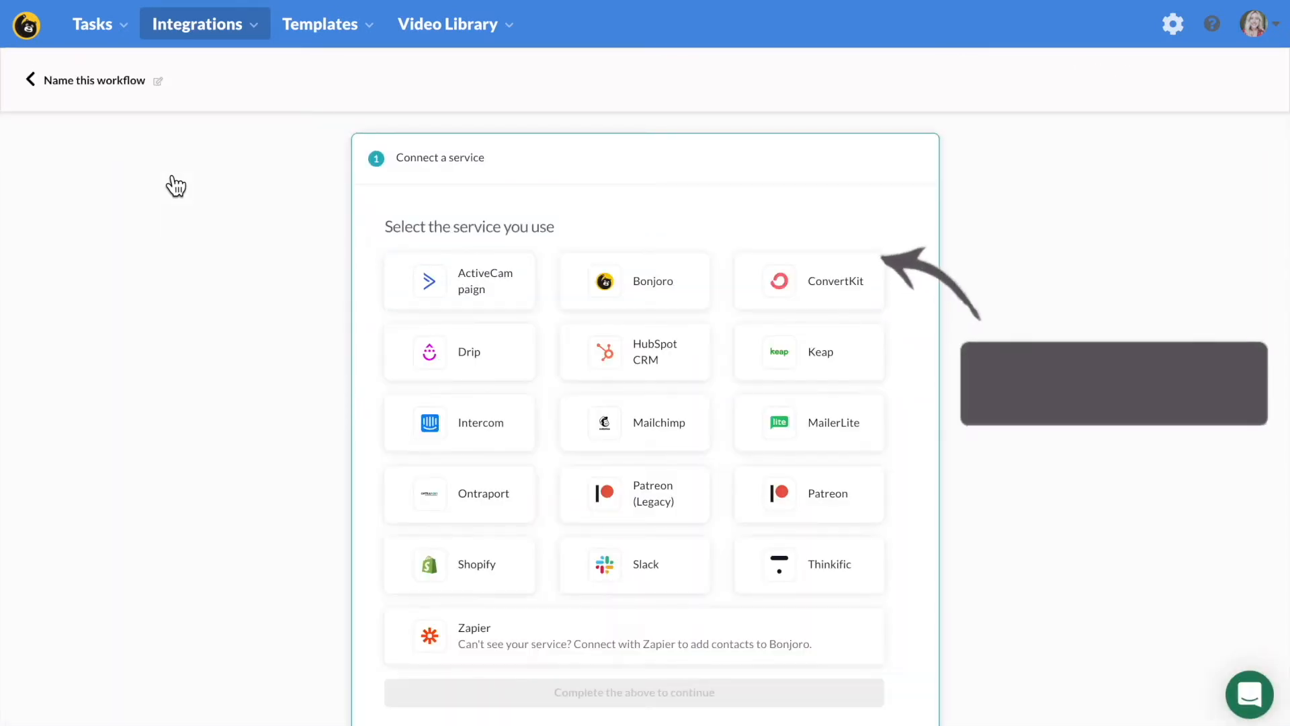
{"action": "mouse_move", "coordinate": [613, 441]}
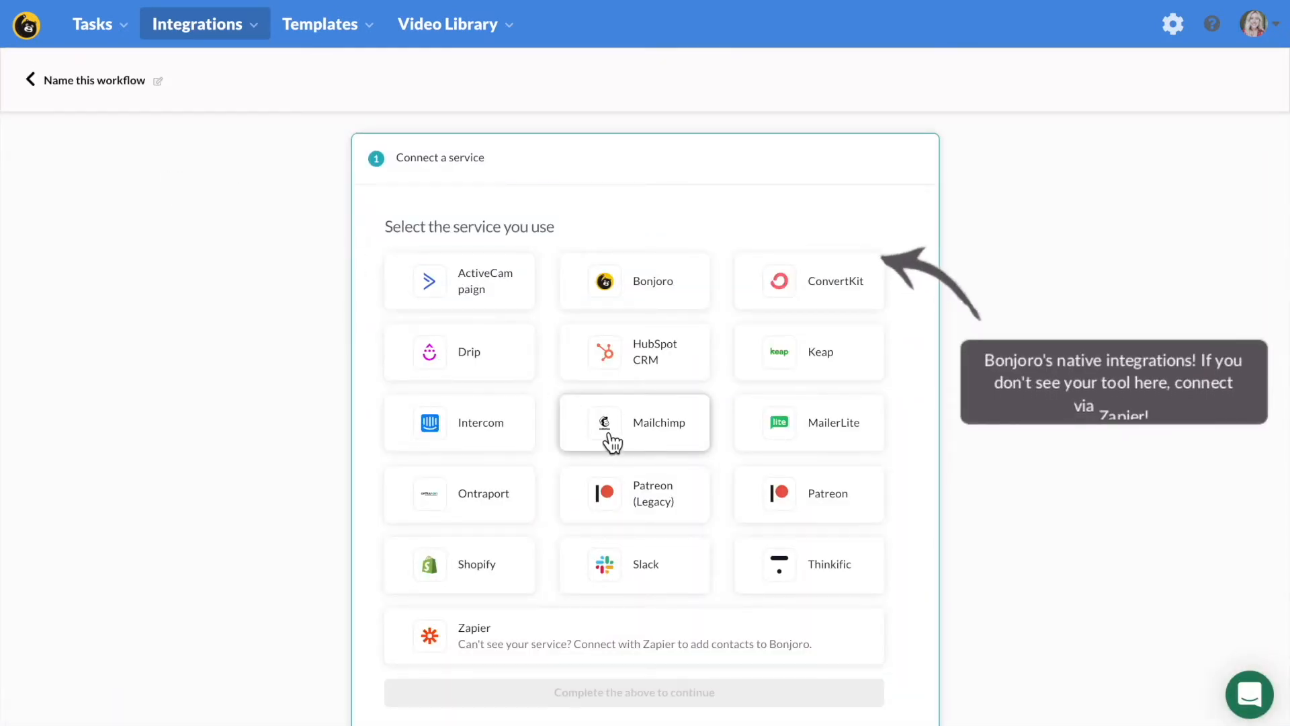
{"action": "left_click", "coordinate": [633, 422]}
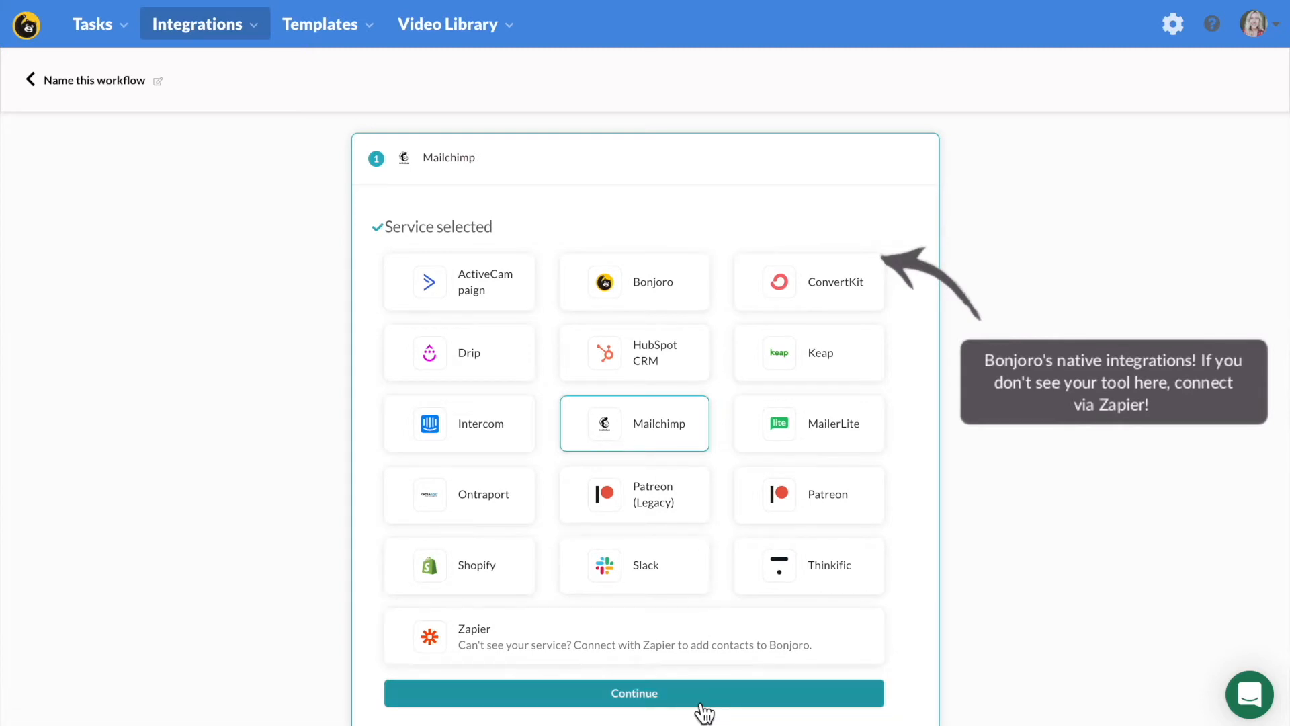
{"action": "left_click", "coordinate": [633, 694]}
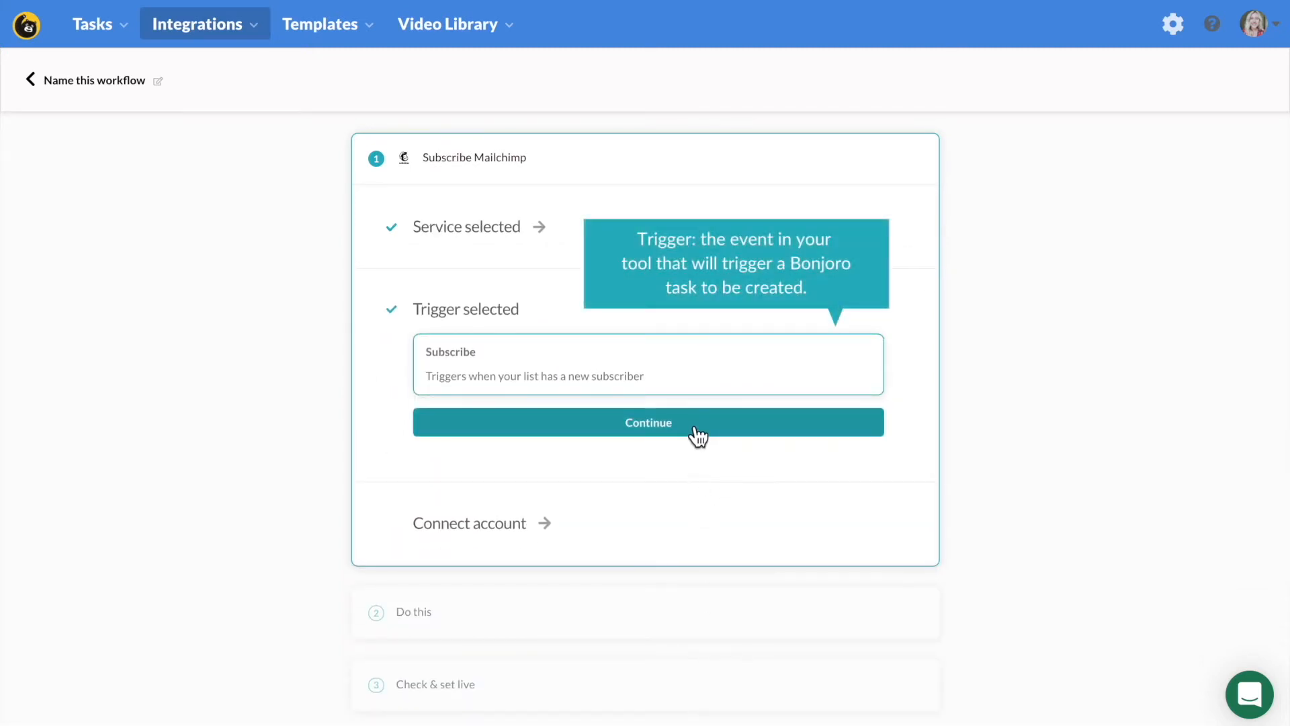
{"action": "left_click", "coordinate": [648, 422]}
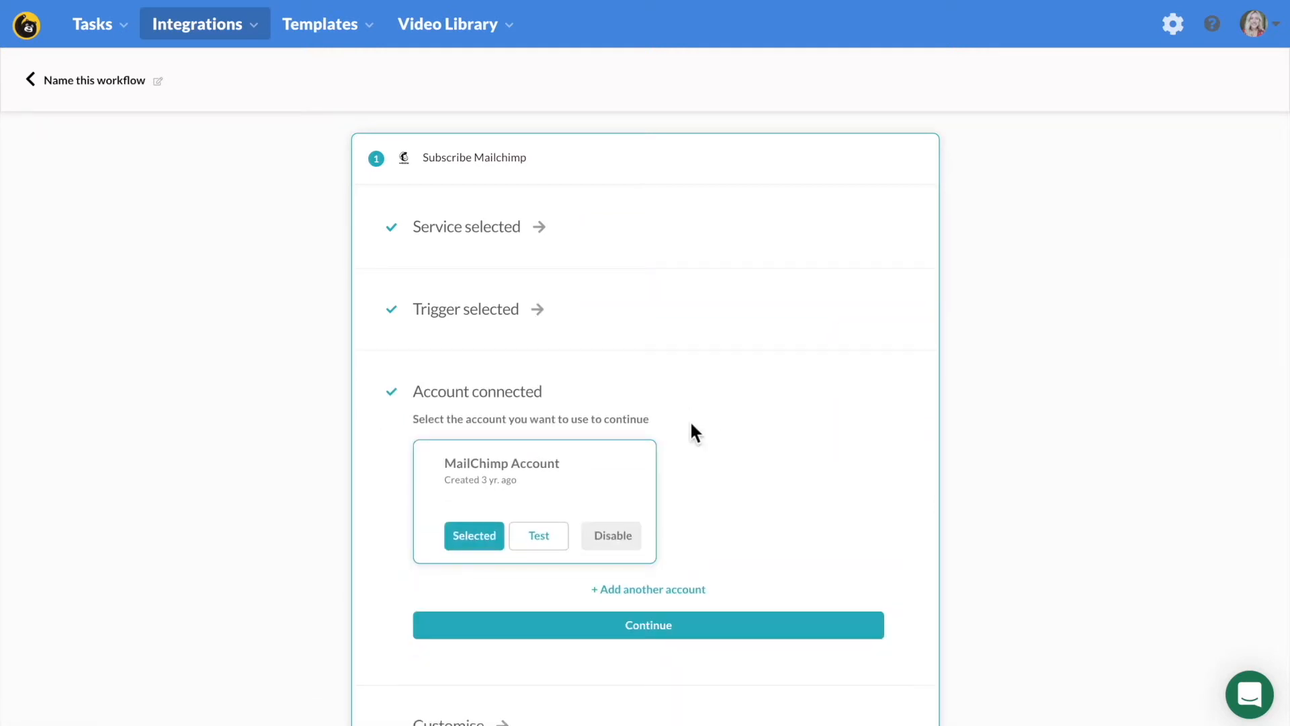
{"action": "left_click", "coordinate": [648, 625]}
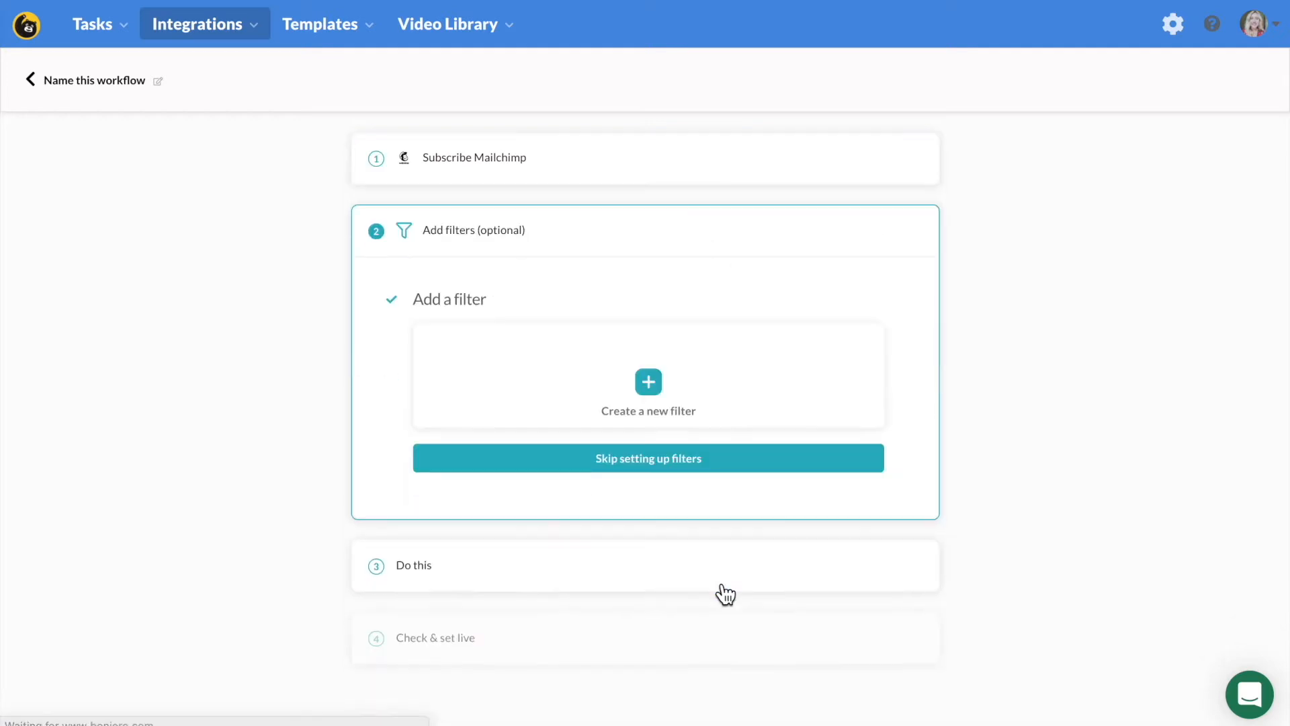
Add a new filter and scroll the field list to location.country_code
{"action": "left_click", "coordinate": [647, 380]}
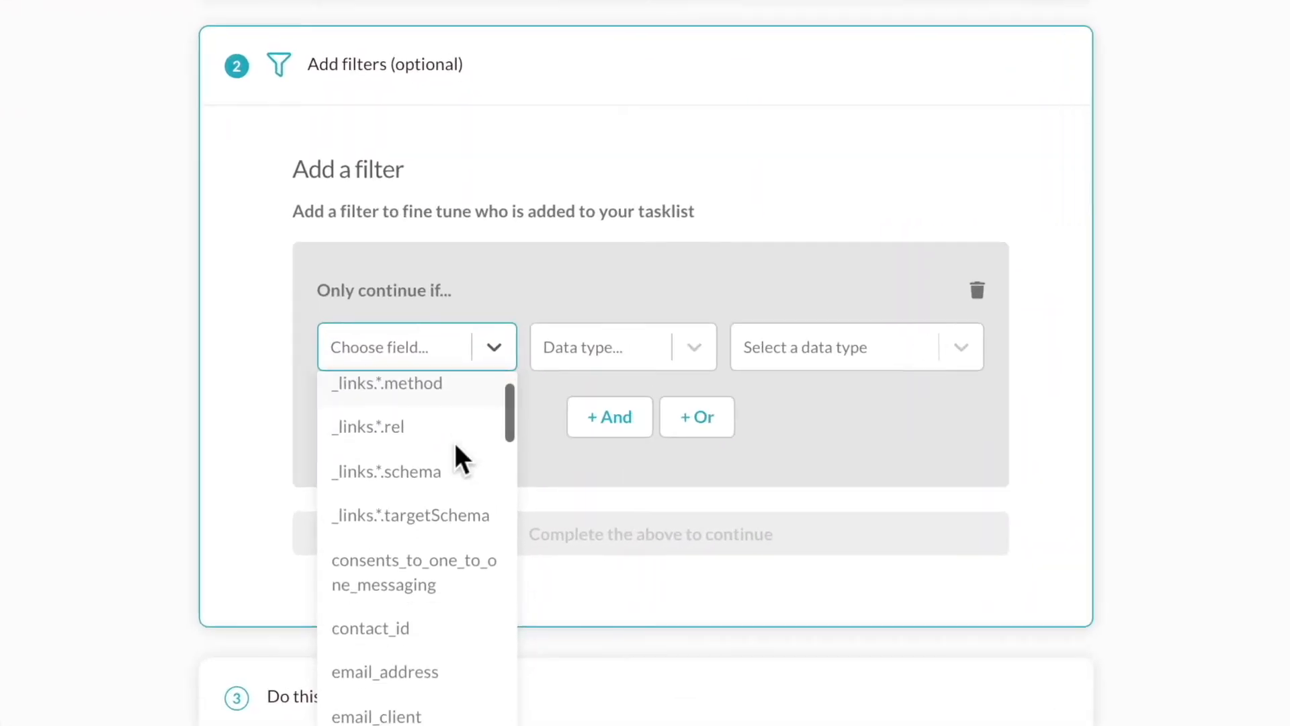
{"action": "scroll", "scroll_direction": "down", "scroll_amount": 3}
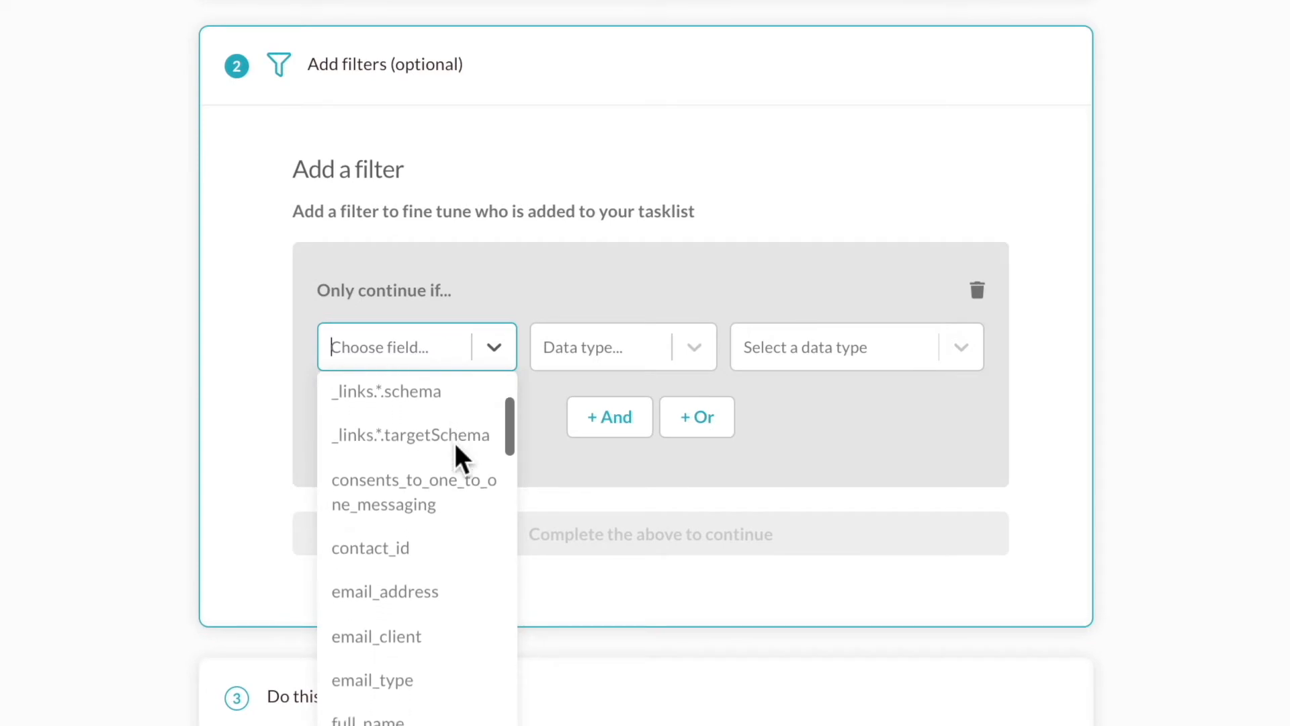
{"action": "scroll", "scroll_direction": "down", "scroll_amount": 3}
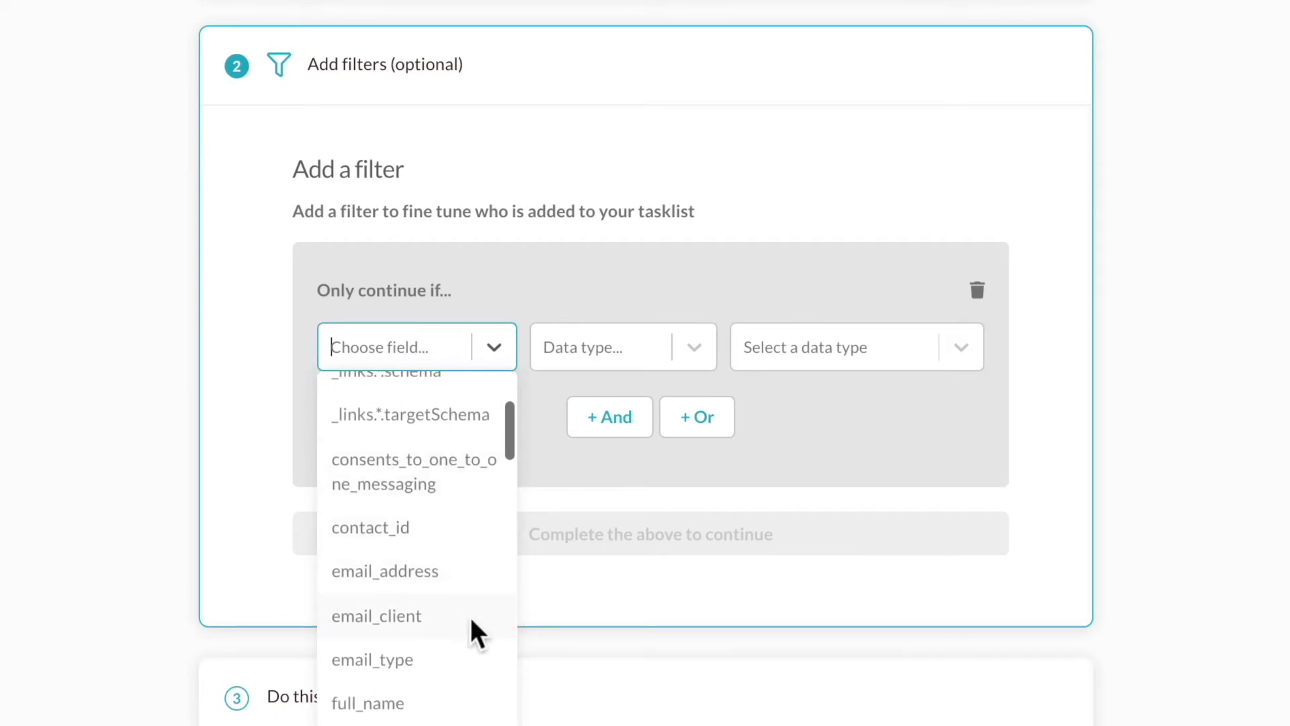
{"action": "scroll", "scroll_direction": "down", "scroll_amount": 3}
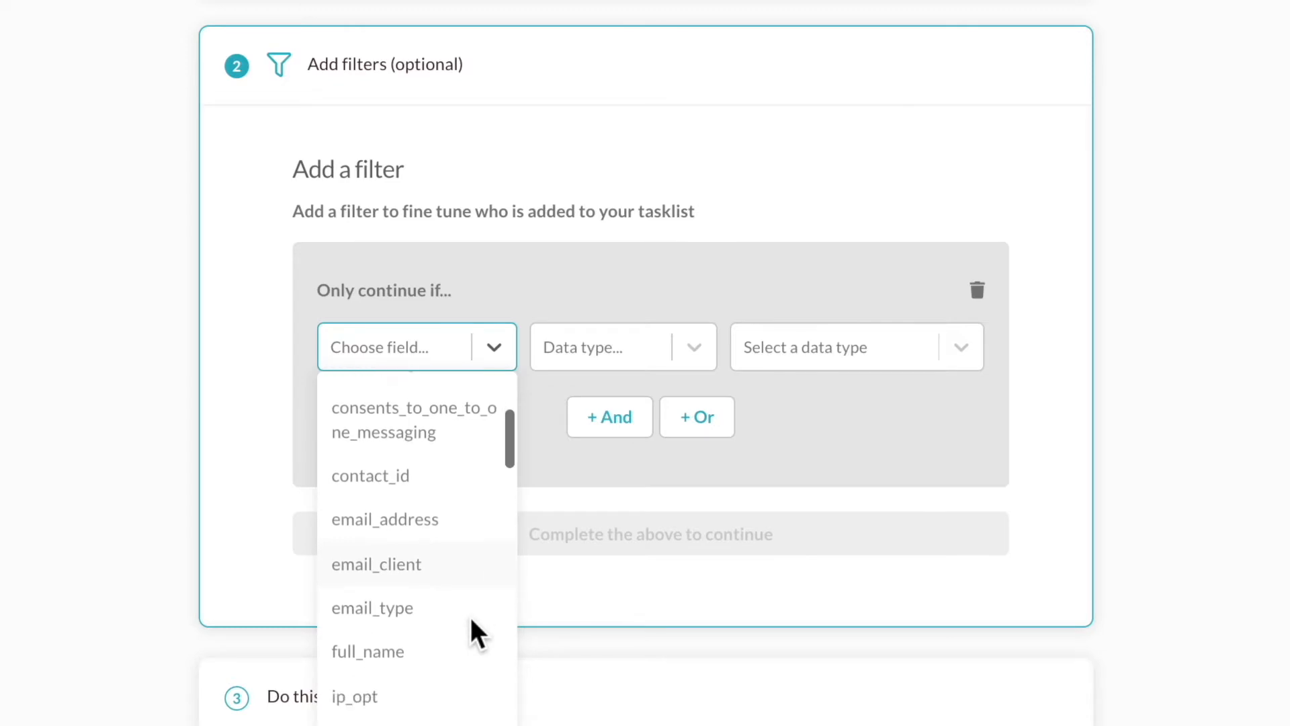
{"action": "scroll", "scroll_direction": "down", "scroll_amount": 3}
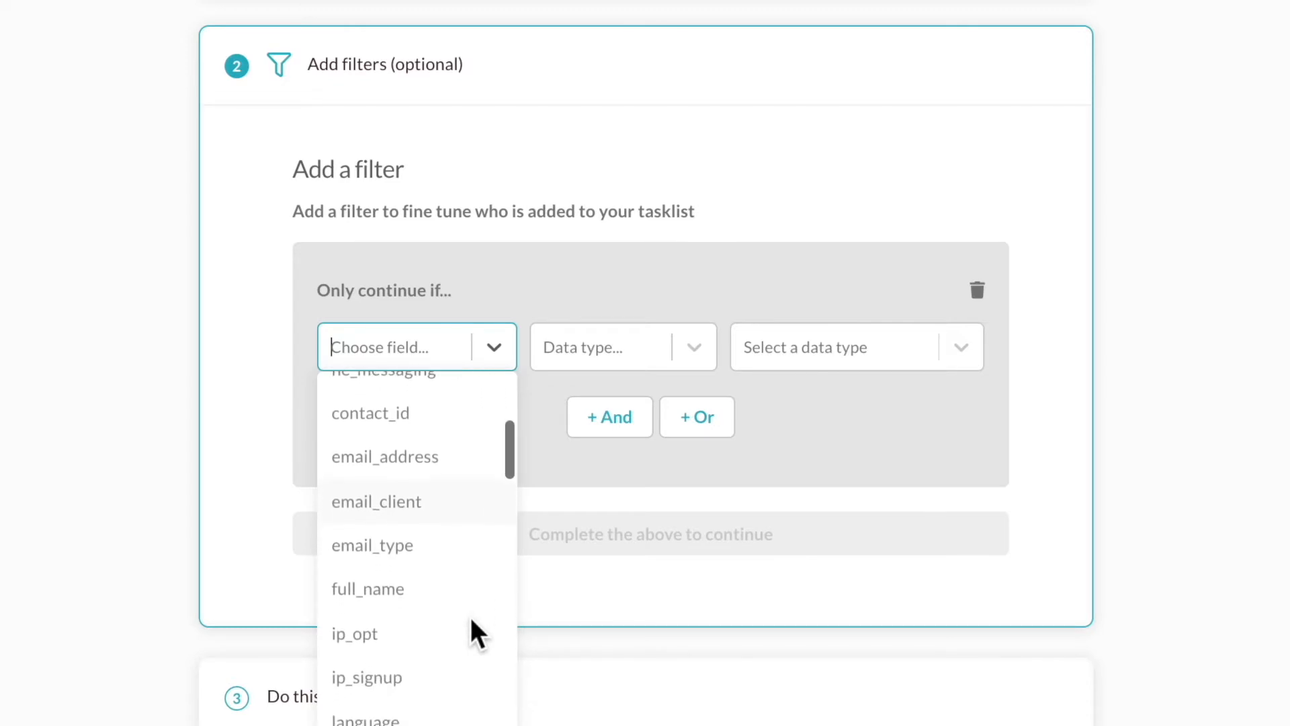
{"action": "scroll", "scroll_direction": "down", "scroll_amount": 3}
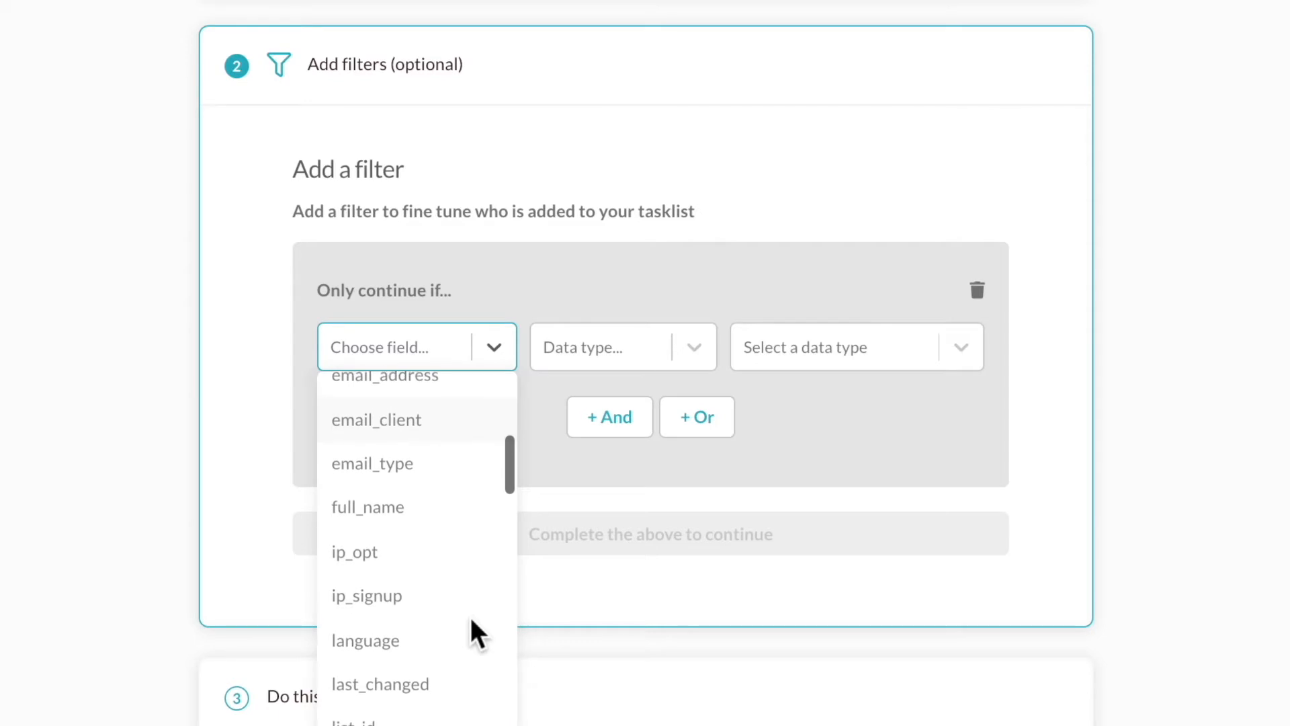
{"action": "scroll", "scroll_direction": "down", "scroll_amount": 3}
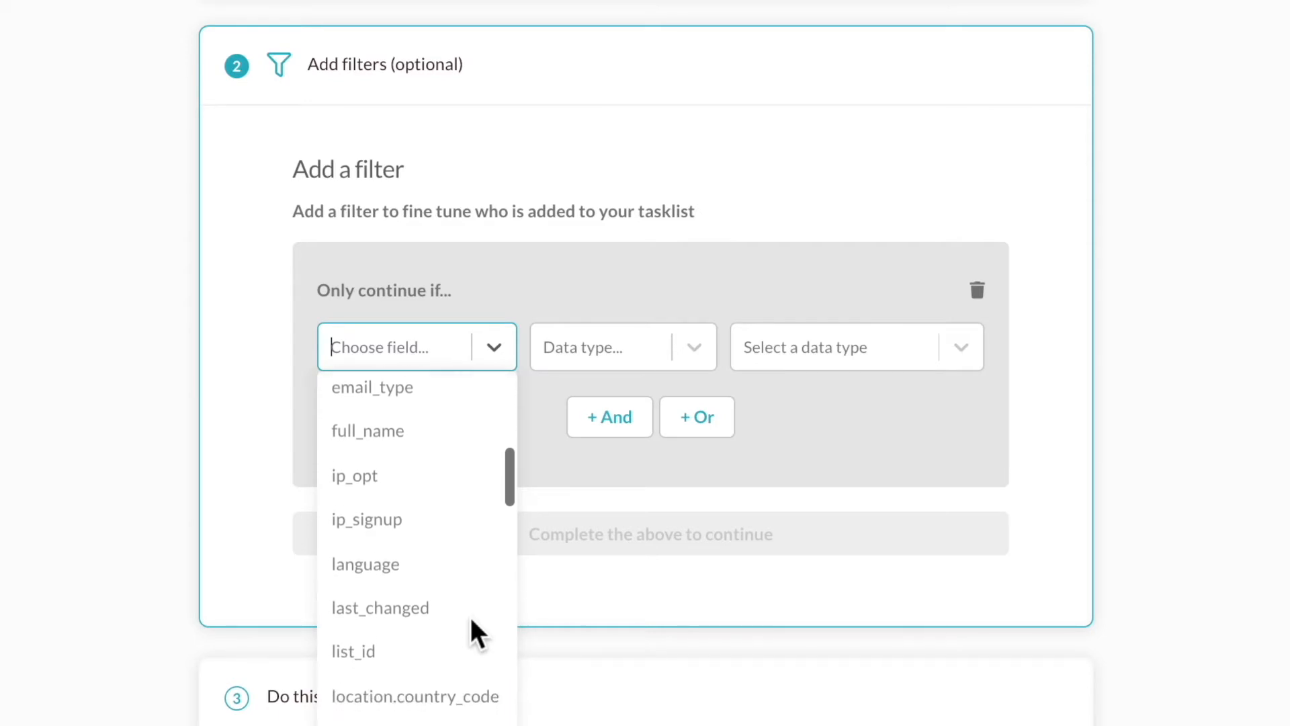
{"action": "scroll", "scroll_direction": "down", "scroll_amount": 3}
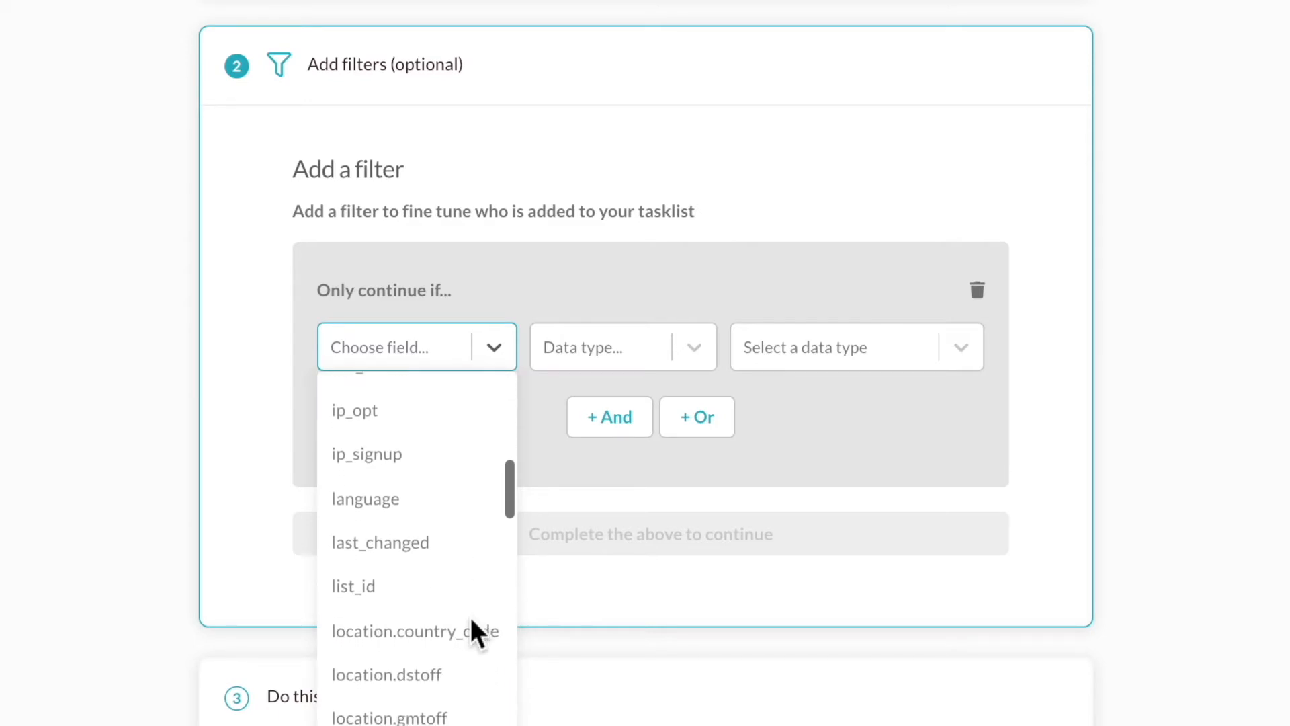
{"action": "scroll", "scroll_direction": "up", "scroll_amount": 3}
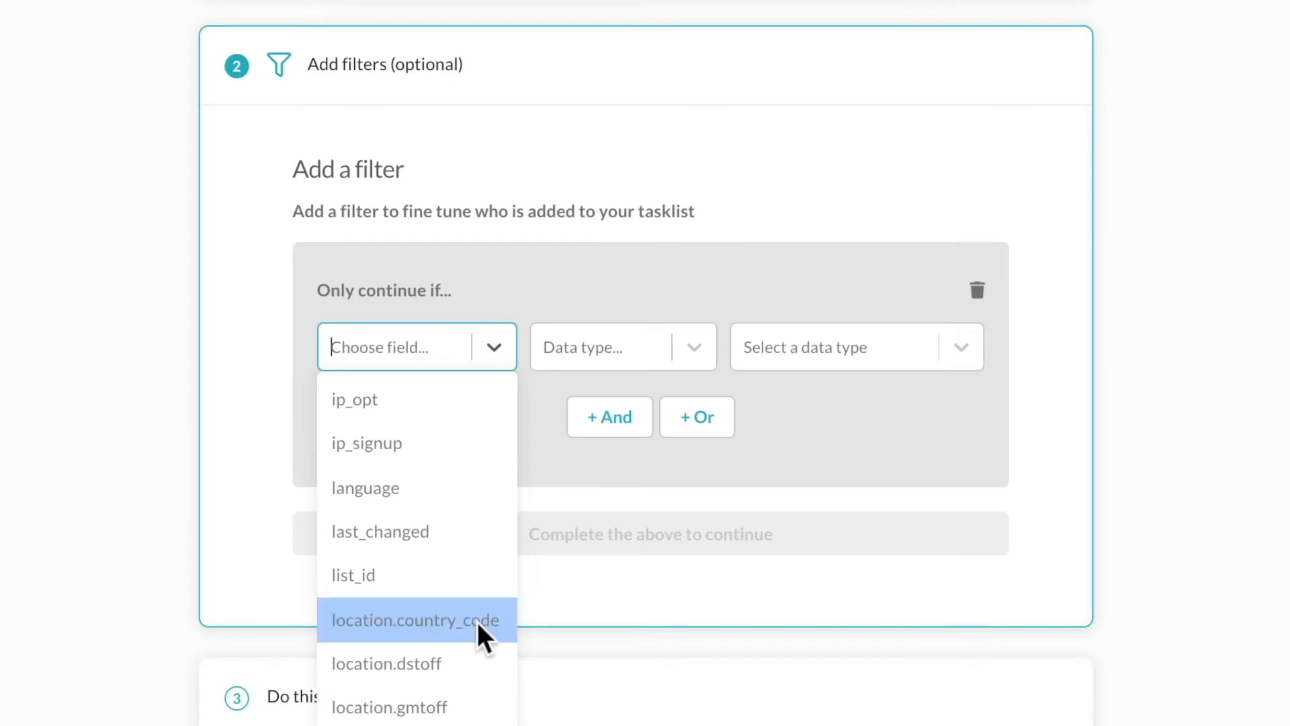
Filter on country code as Text with the Contains condition
{"action": "left_click", "coordinate": [415, 621]}
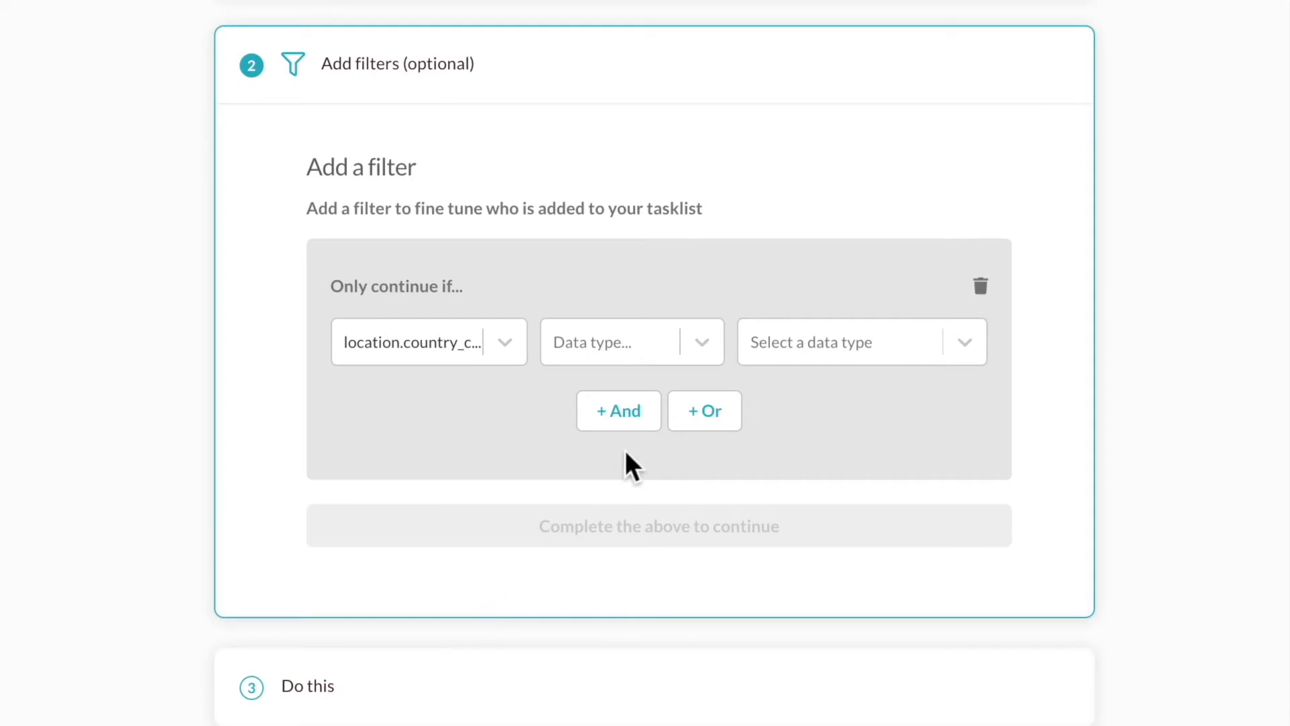
{"action": "left_click", "coordinate": [632, 341]}
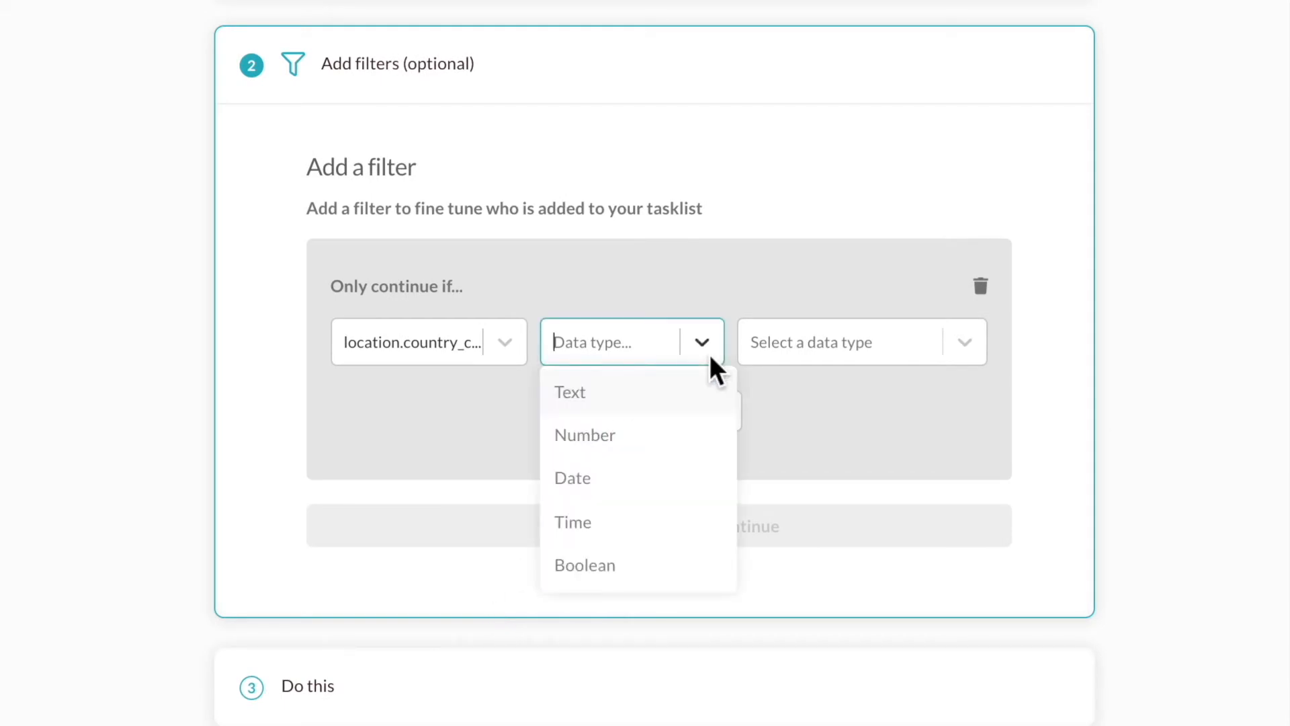
{"action": "mouse_move", "coordinate": [702, 387]}
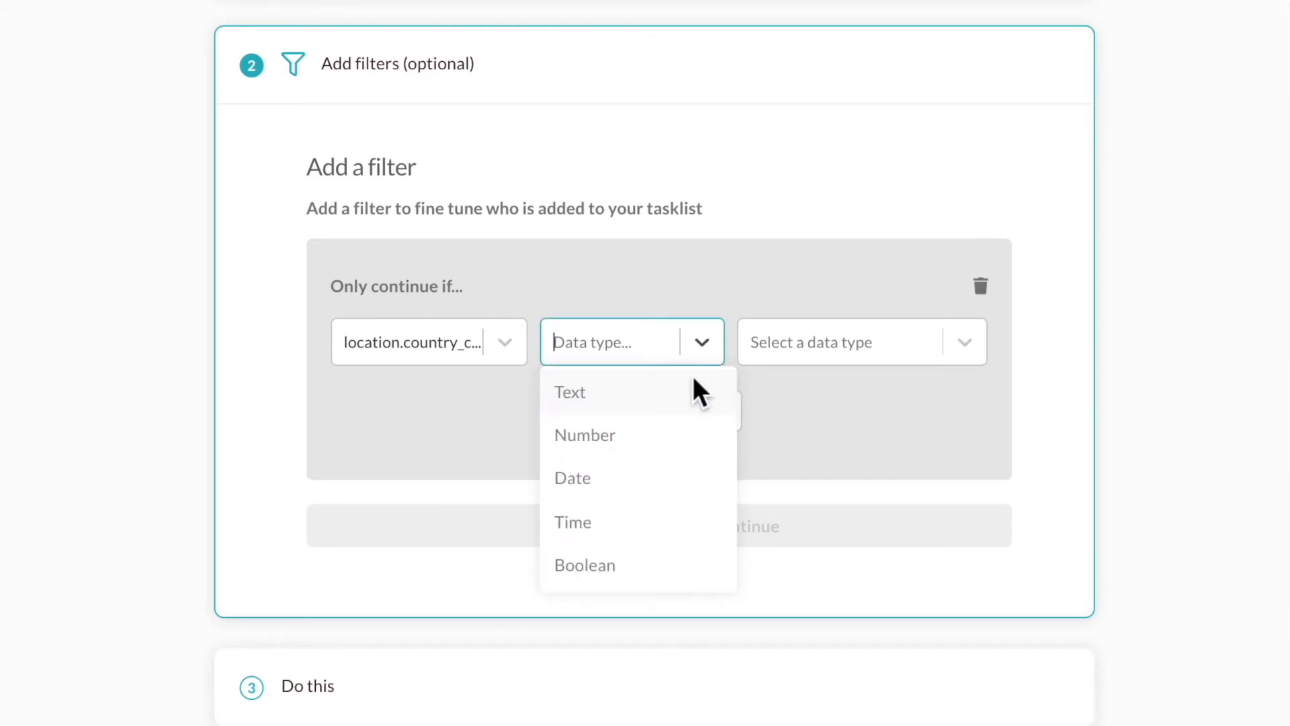
{"action": "left_click", "coordinate": [570, 391]}
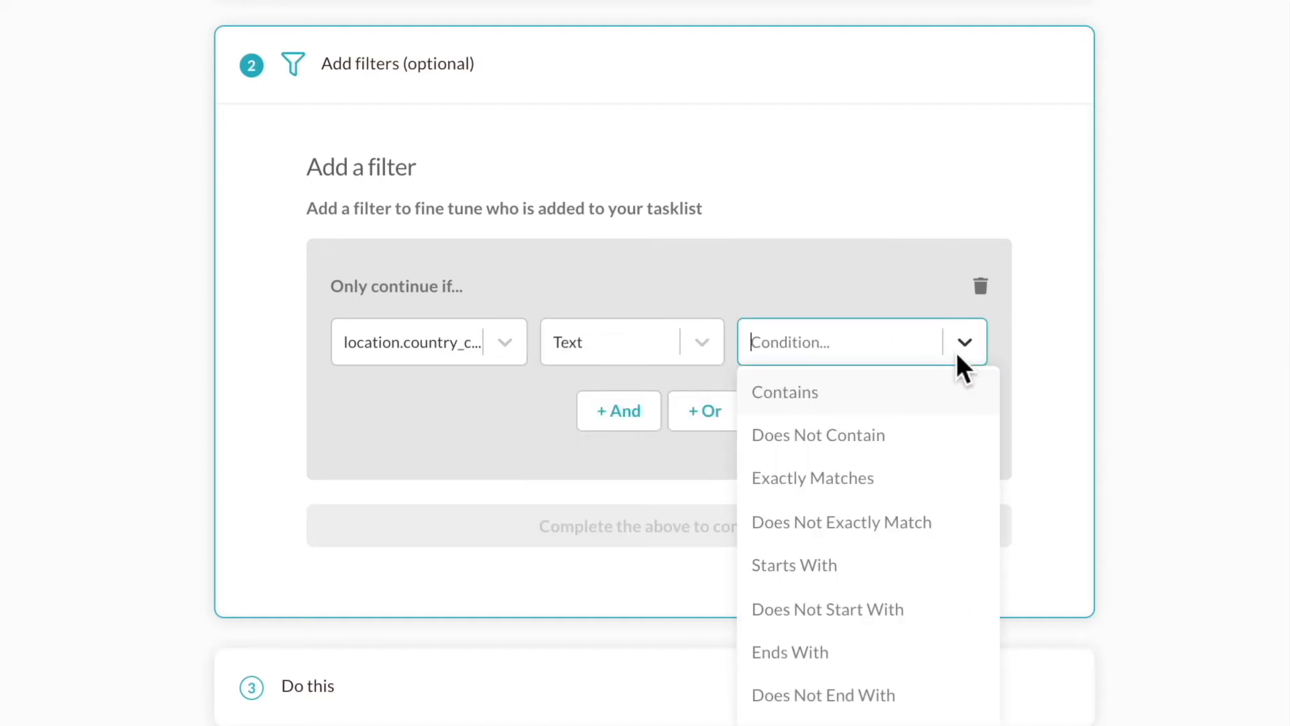
{"action": "mouse_move", "coordinate": [954, 387]}
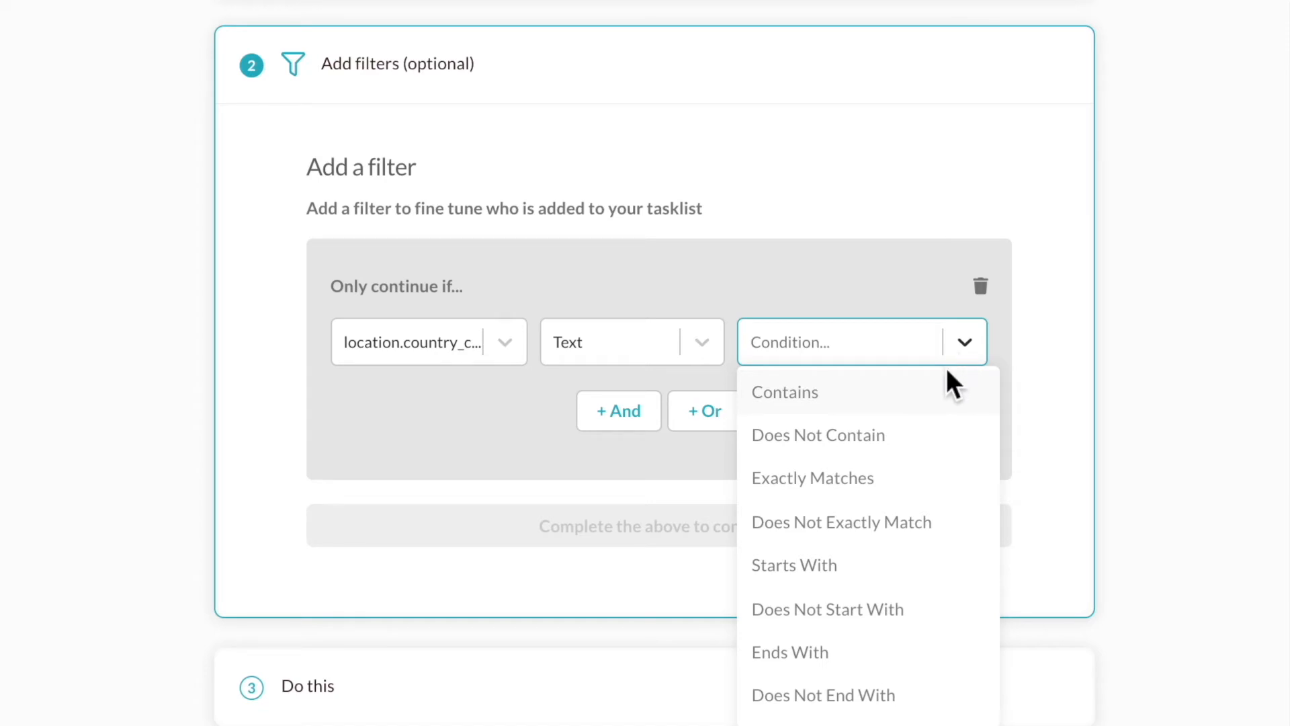
{"action": "mouse_move", "coordinate": [907, 414]}
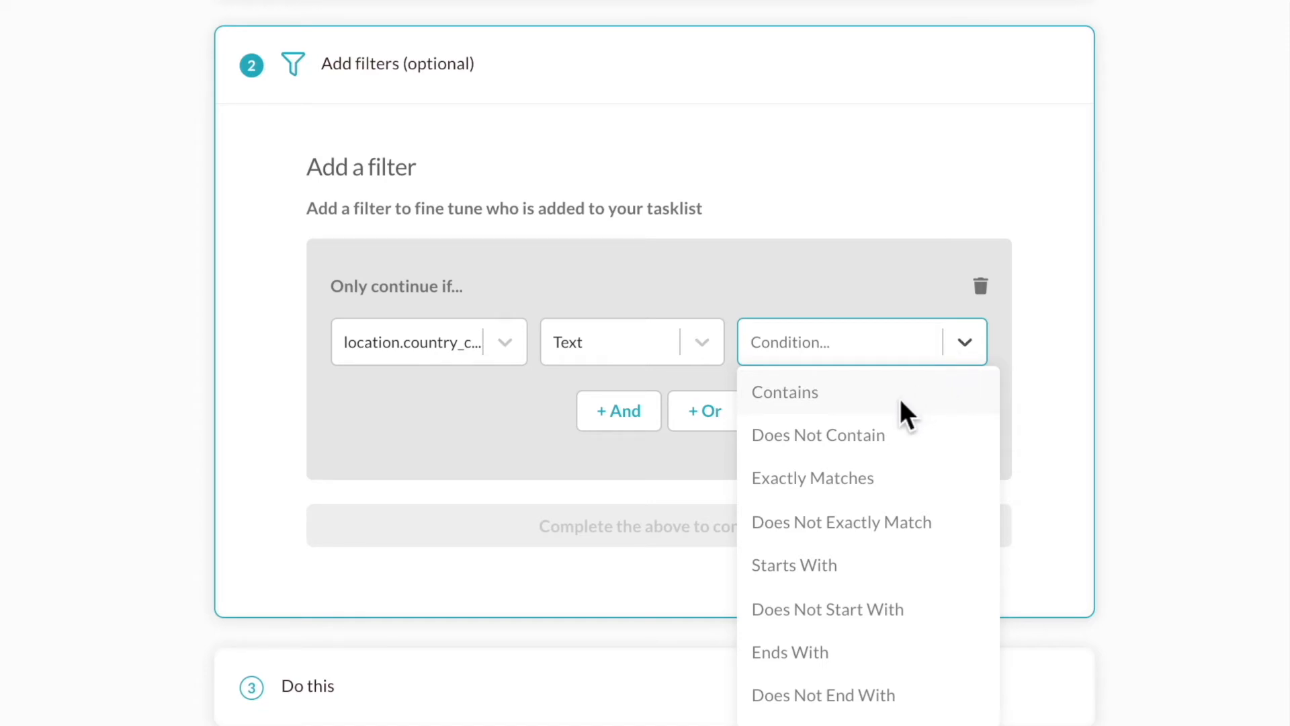
{"action": "left_click", "coordinate": [783, 391]}
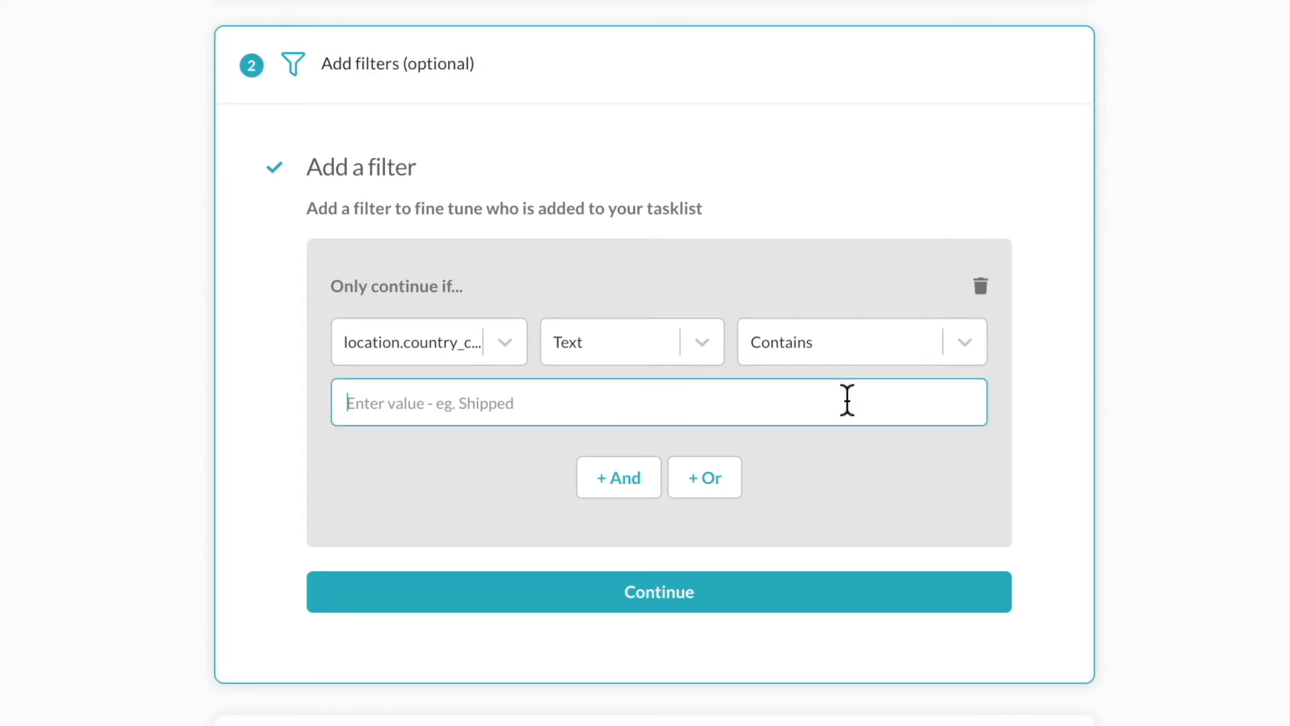
Set the filter value to US, add an And condition, and continue to the action step
{"action": "type", "text": "U"}
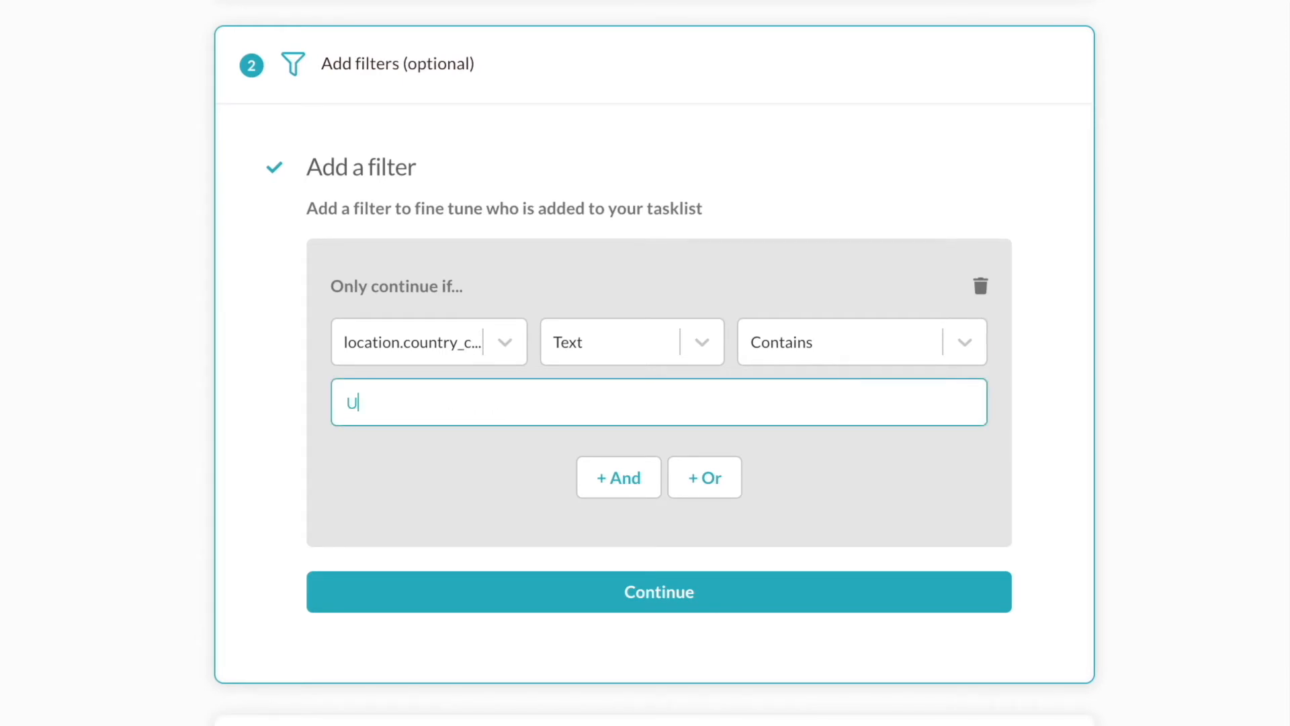
{"action": "type", "text": "S"}
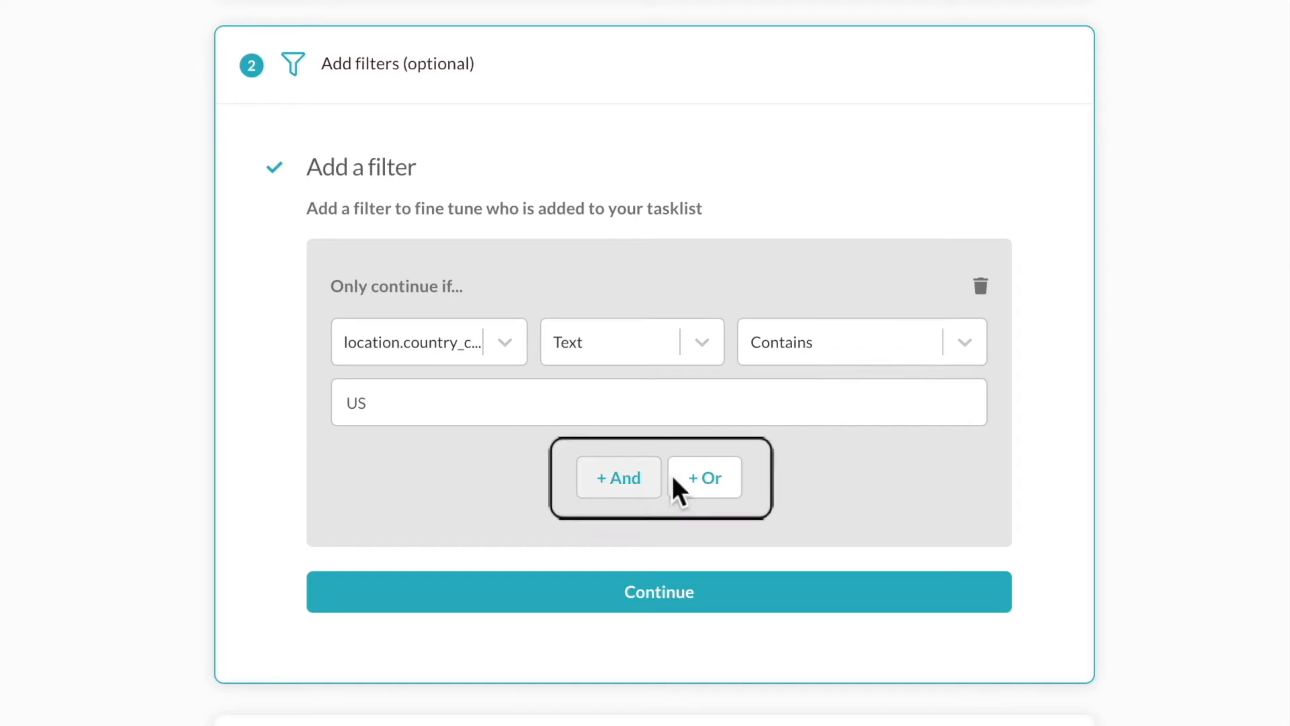
{"action": "mouse_move", "coordinate": [709, 506]}
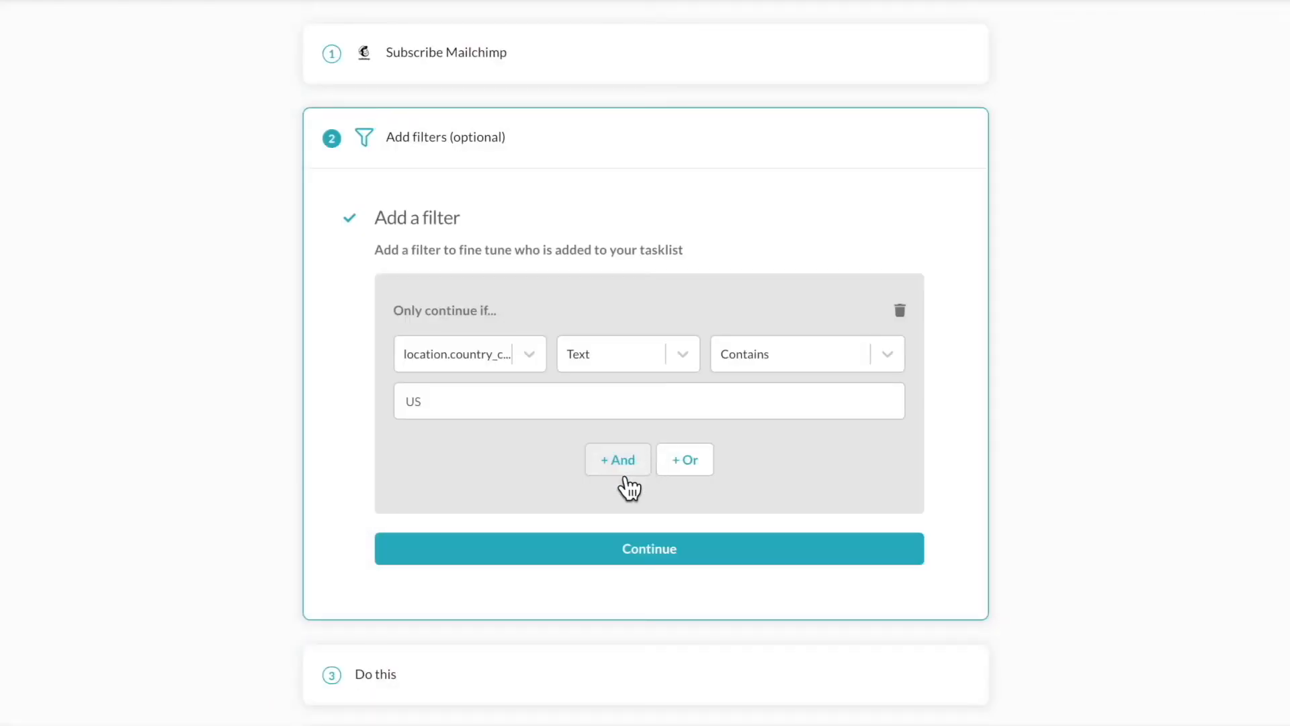
{"action": "left_click", "coordinate": [617, 460]}
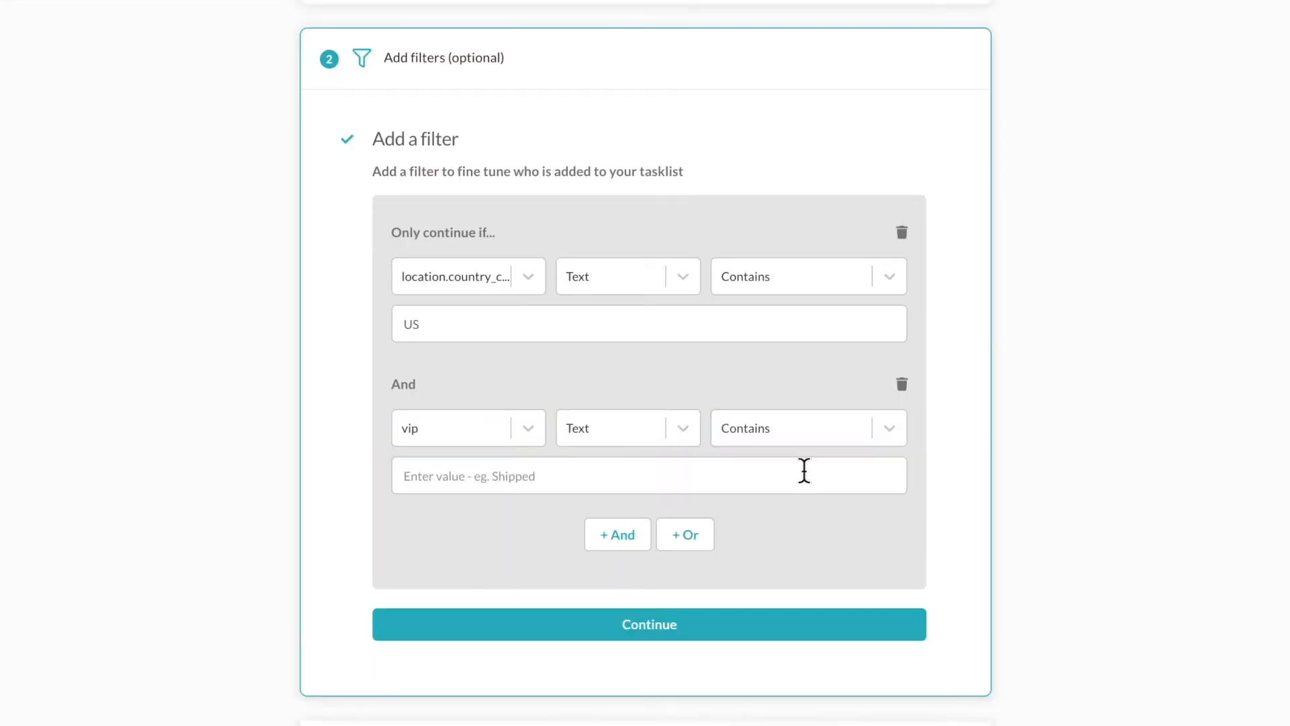
{"action": "left_click", "coordinate": [647, 623]}
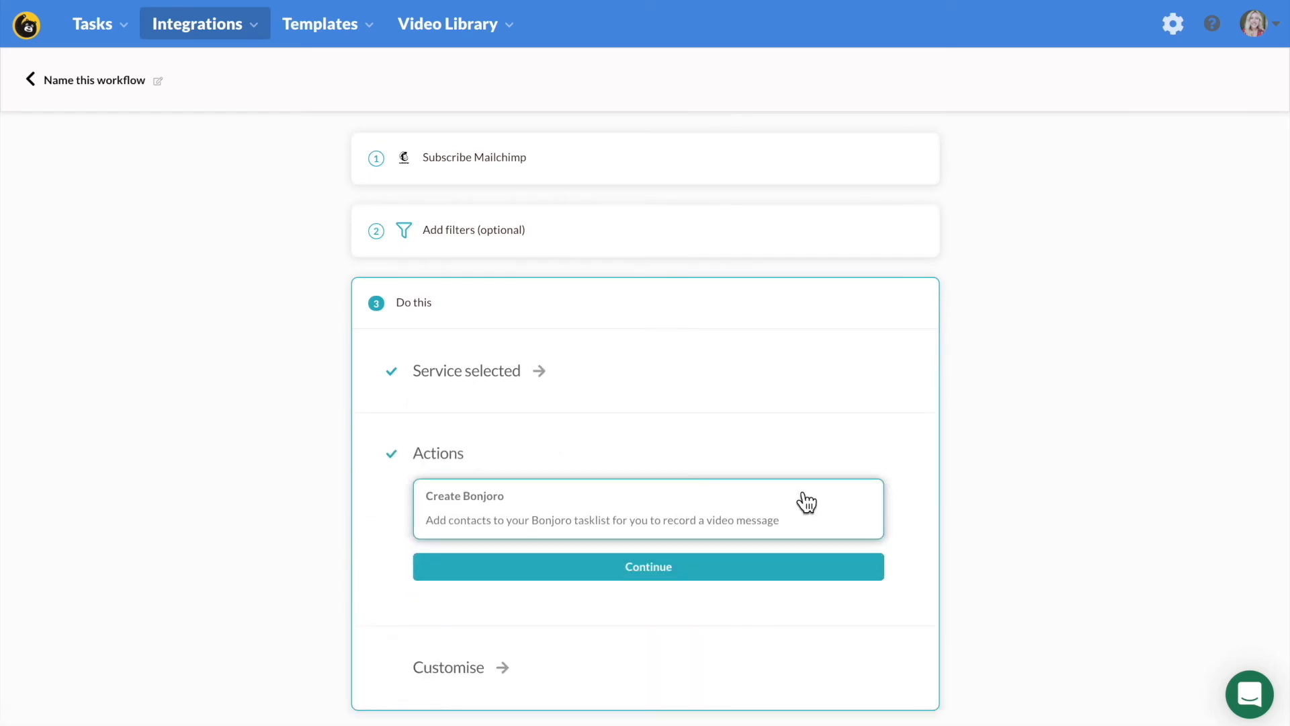
Choose Create Bonjoro with task identifier New Sign Up and pick a team member
{"action": "left_click", "coordinate": [648, 565]}
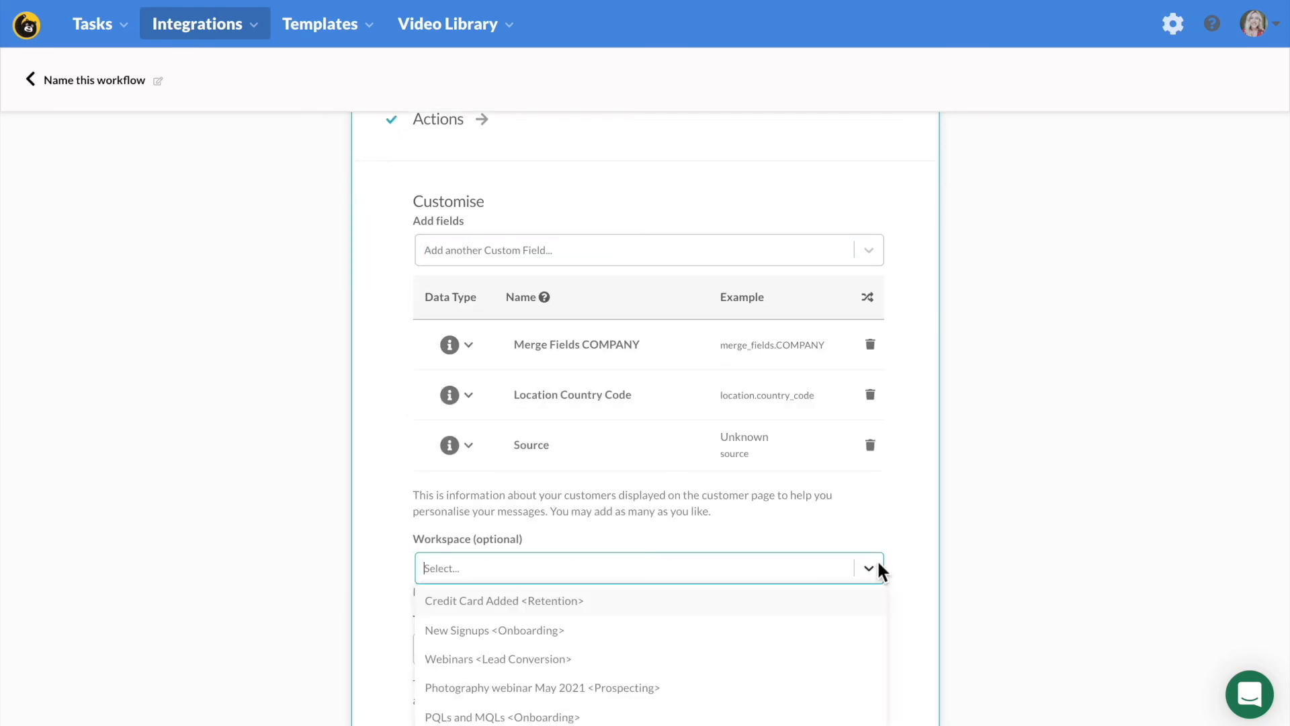
{"action": "mouse_move", "coordinate": [891, 617]}
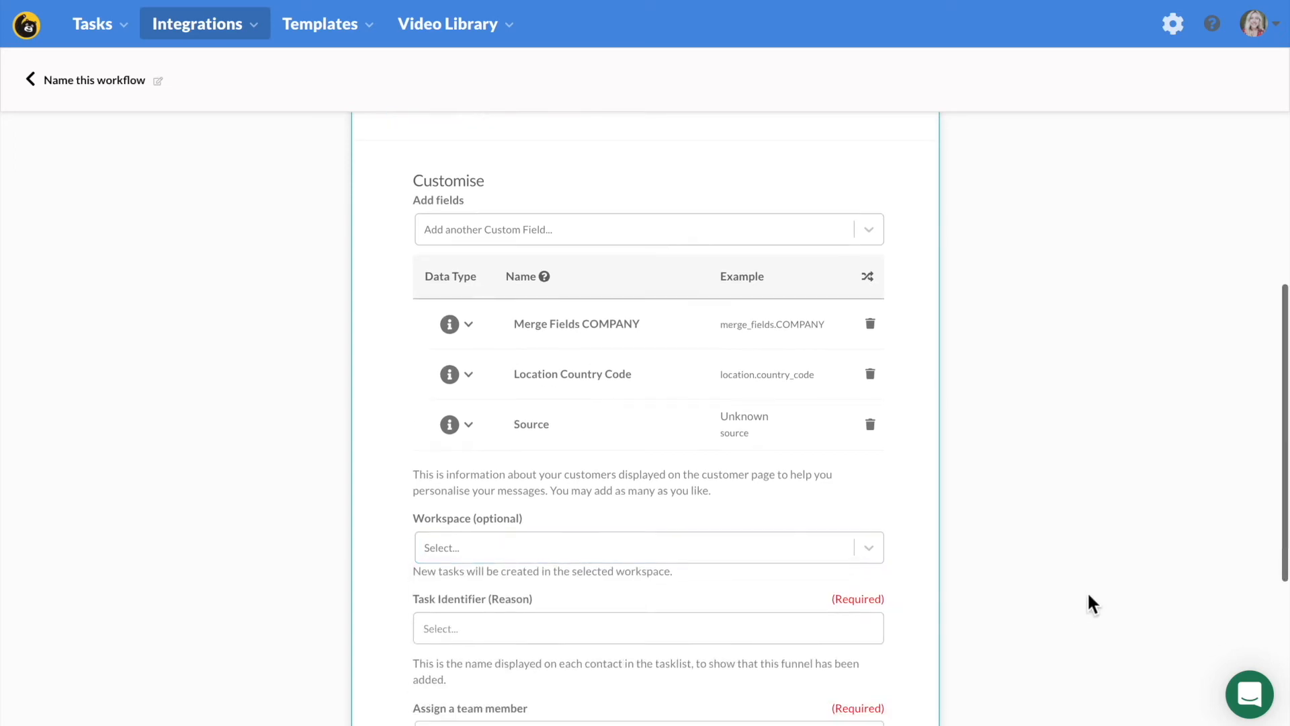
{"action": "type", "text": "New Sign Up"}
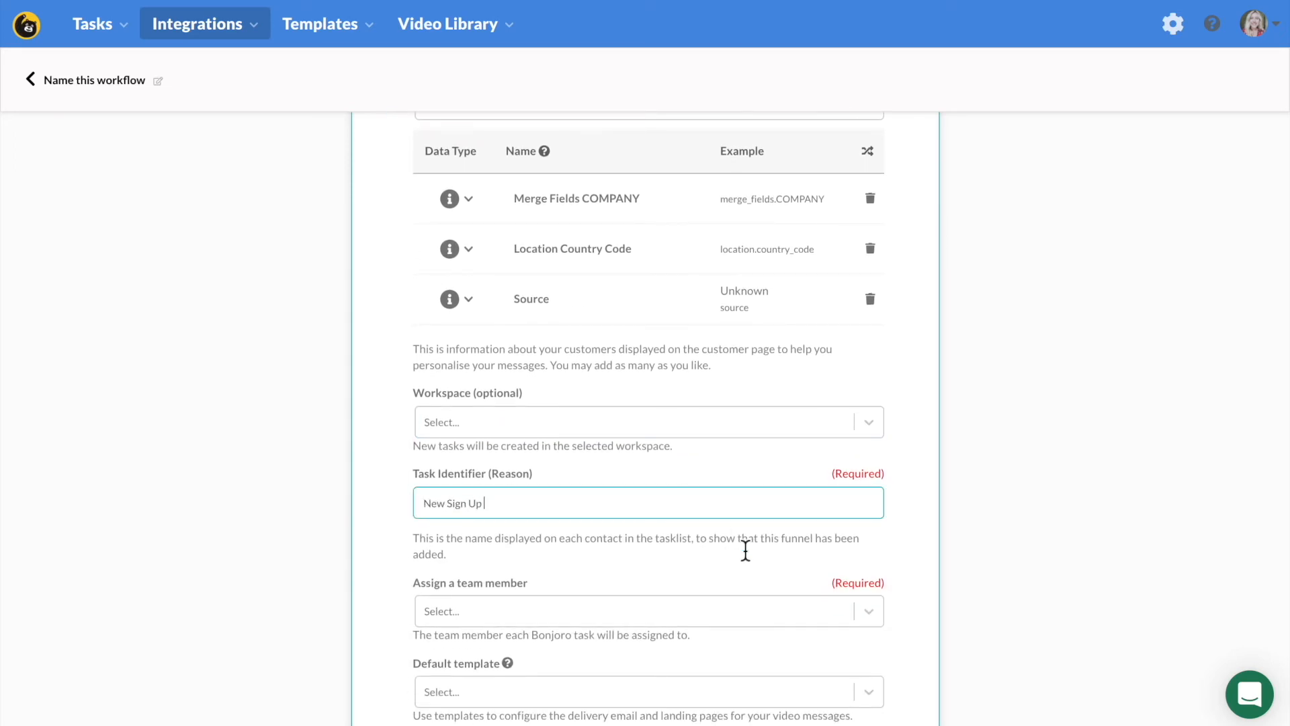
{"action": "left_click", "coordinate": [648, 610]}
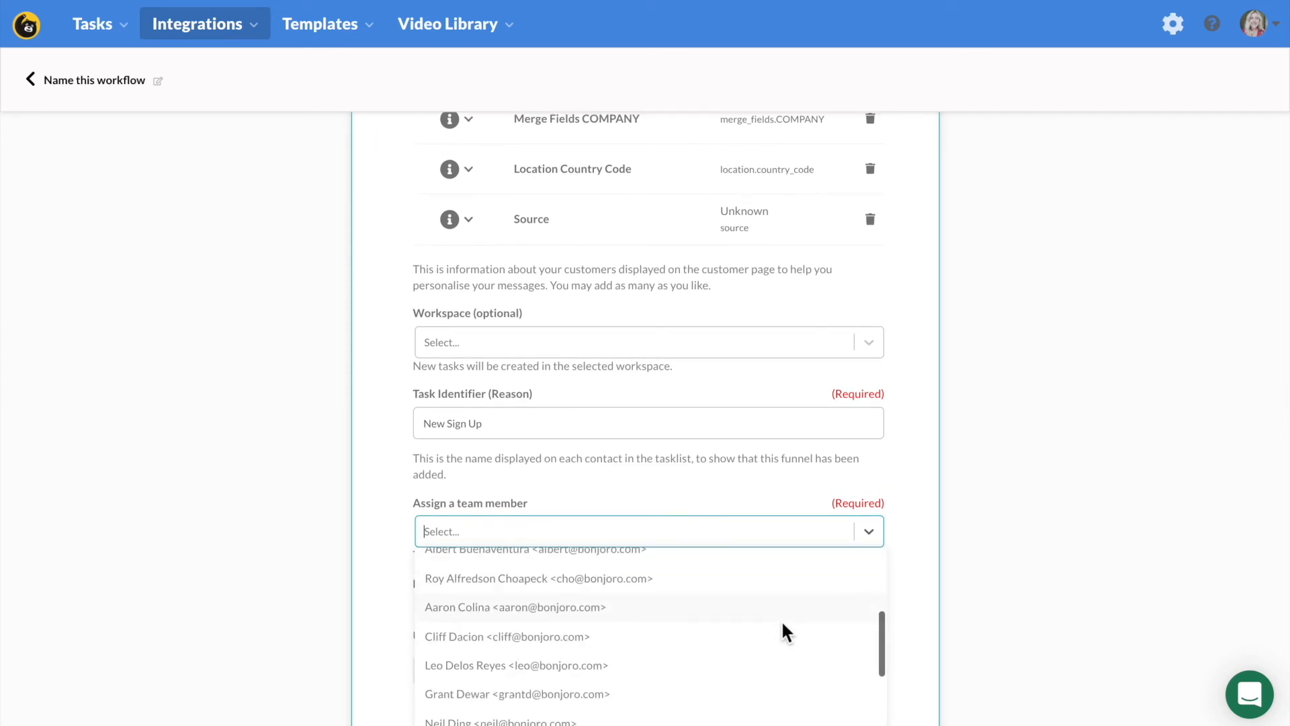
{"action": "scroll", "scroll_direction": "down", "scroll_amount": 3}
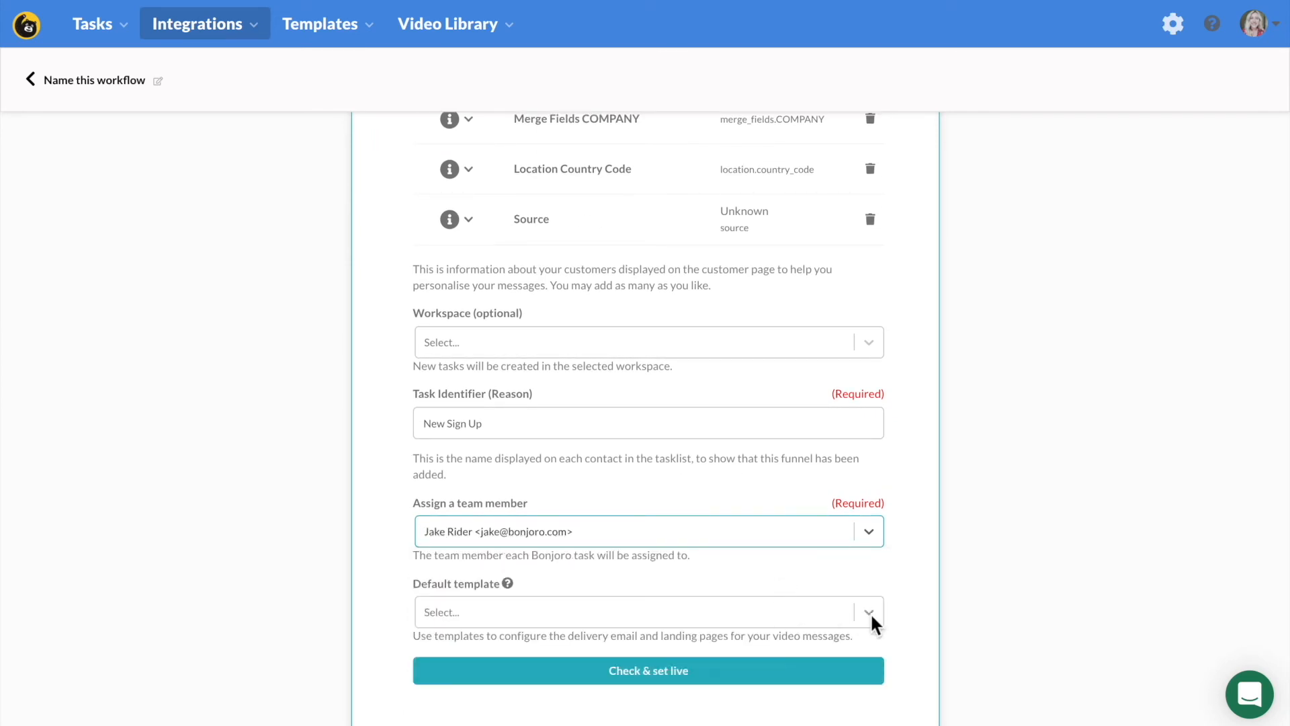
Select the Summer New Sign Ups template and check & set the workflow live
{"action": "left_click", "coordinate": [866, 611]}
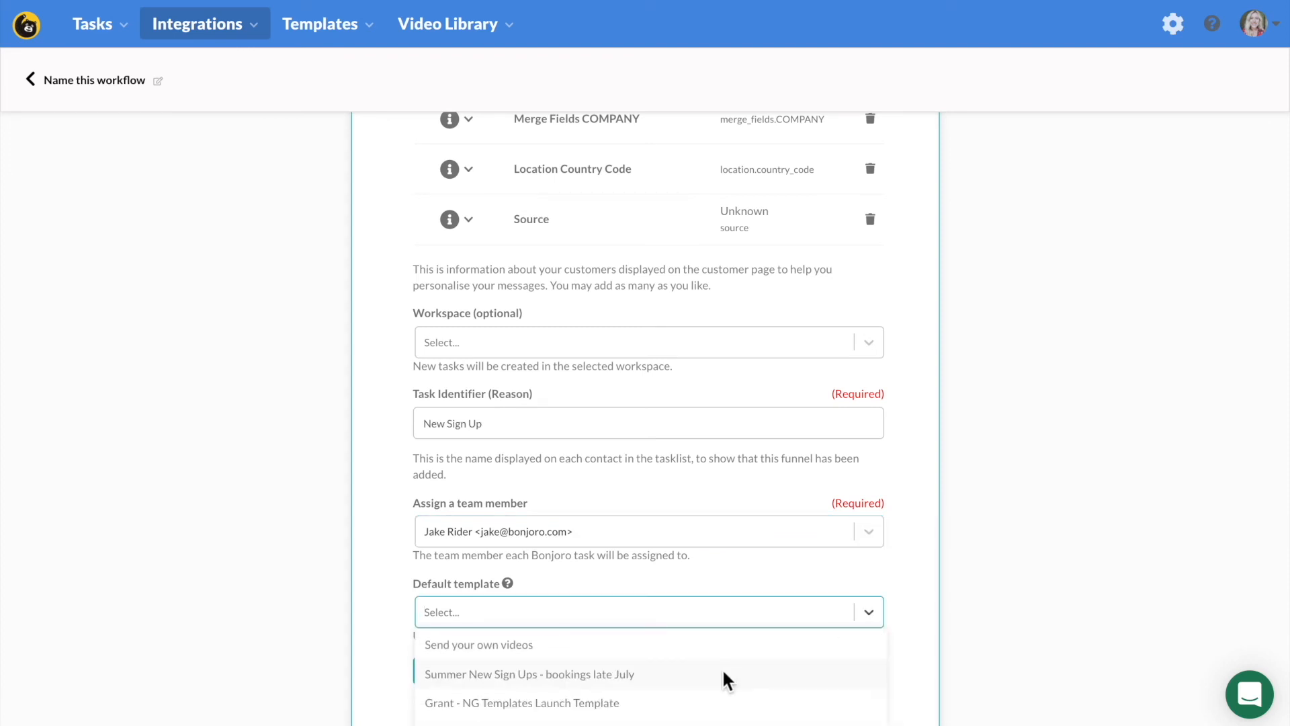
{"action": "left_click", "coordinate": [530, 673]}
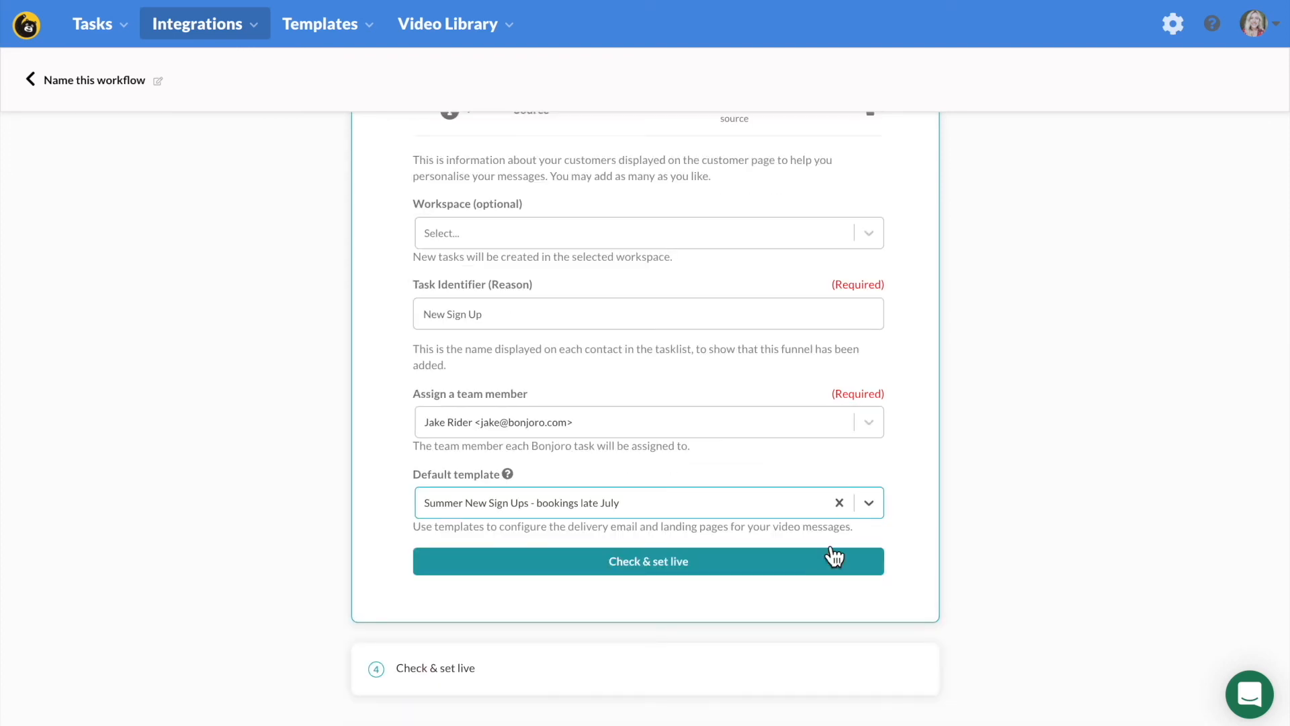
{"action": "left_click", "coordinate": [648, 562]}
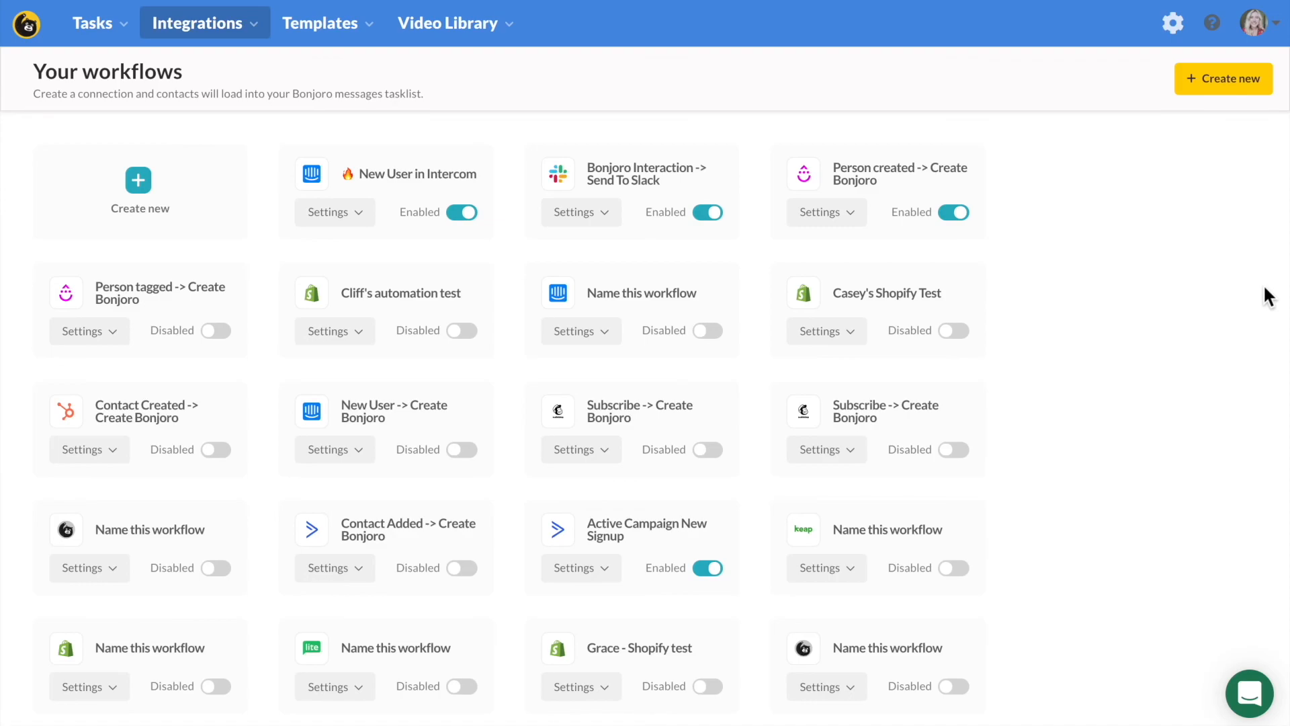